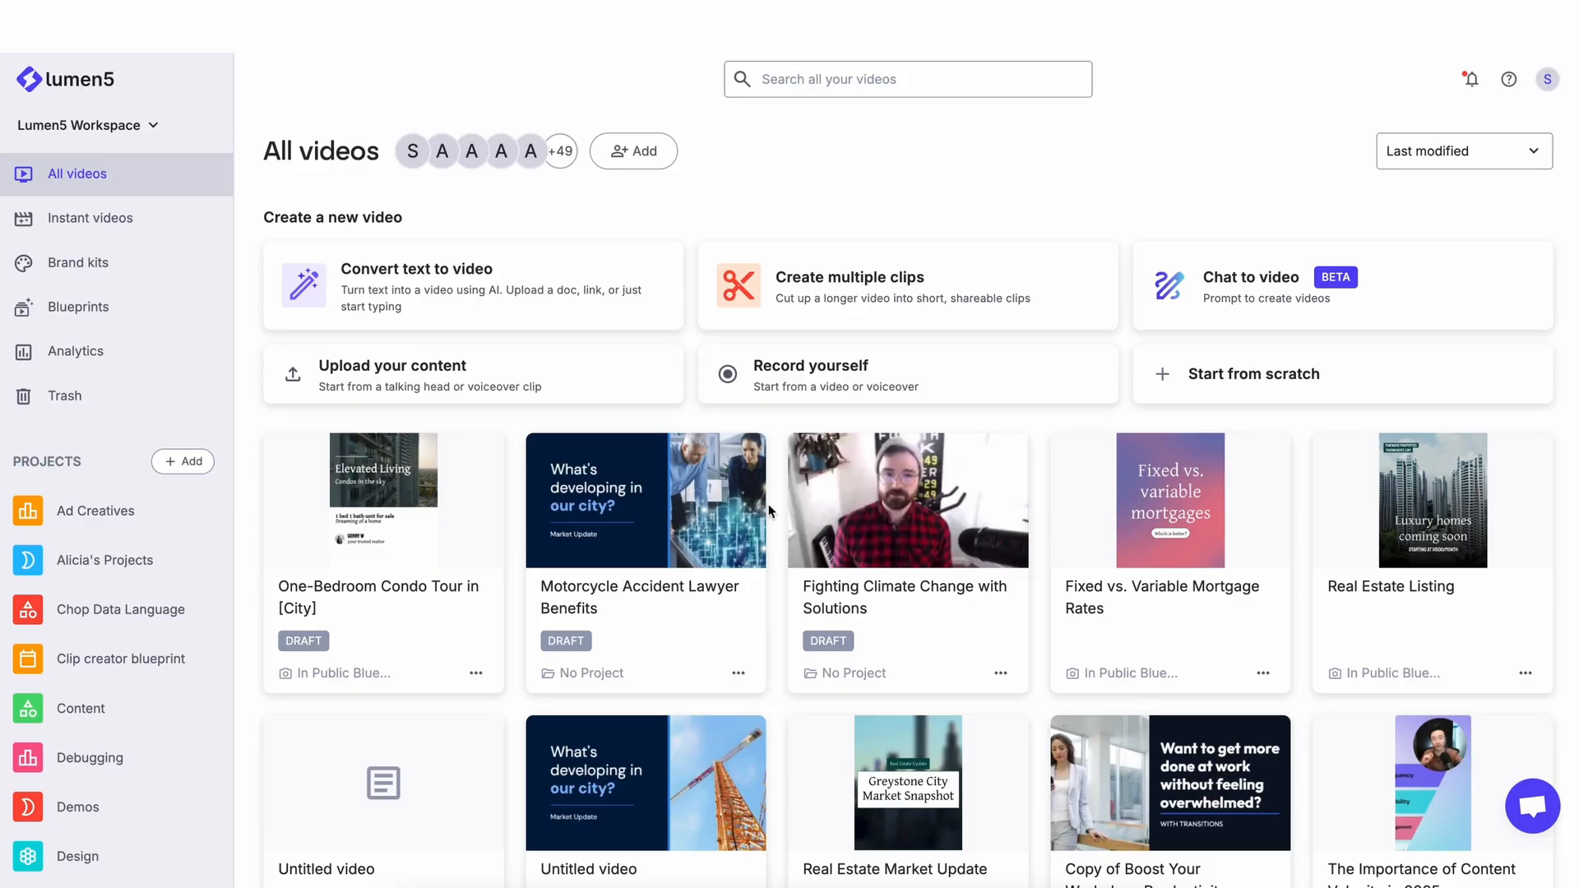
pyautogui.moveTo(887, 297)
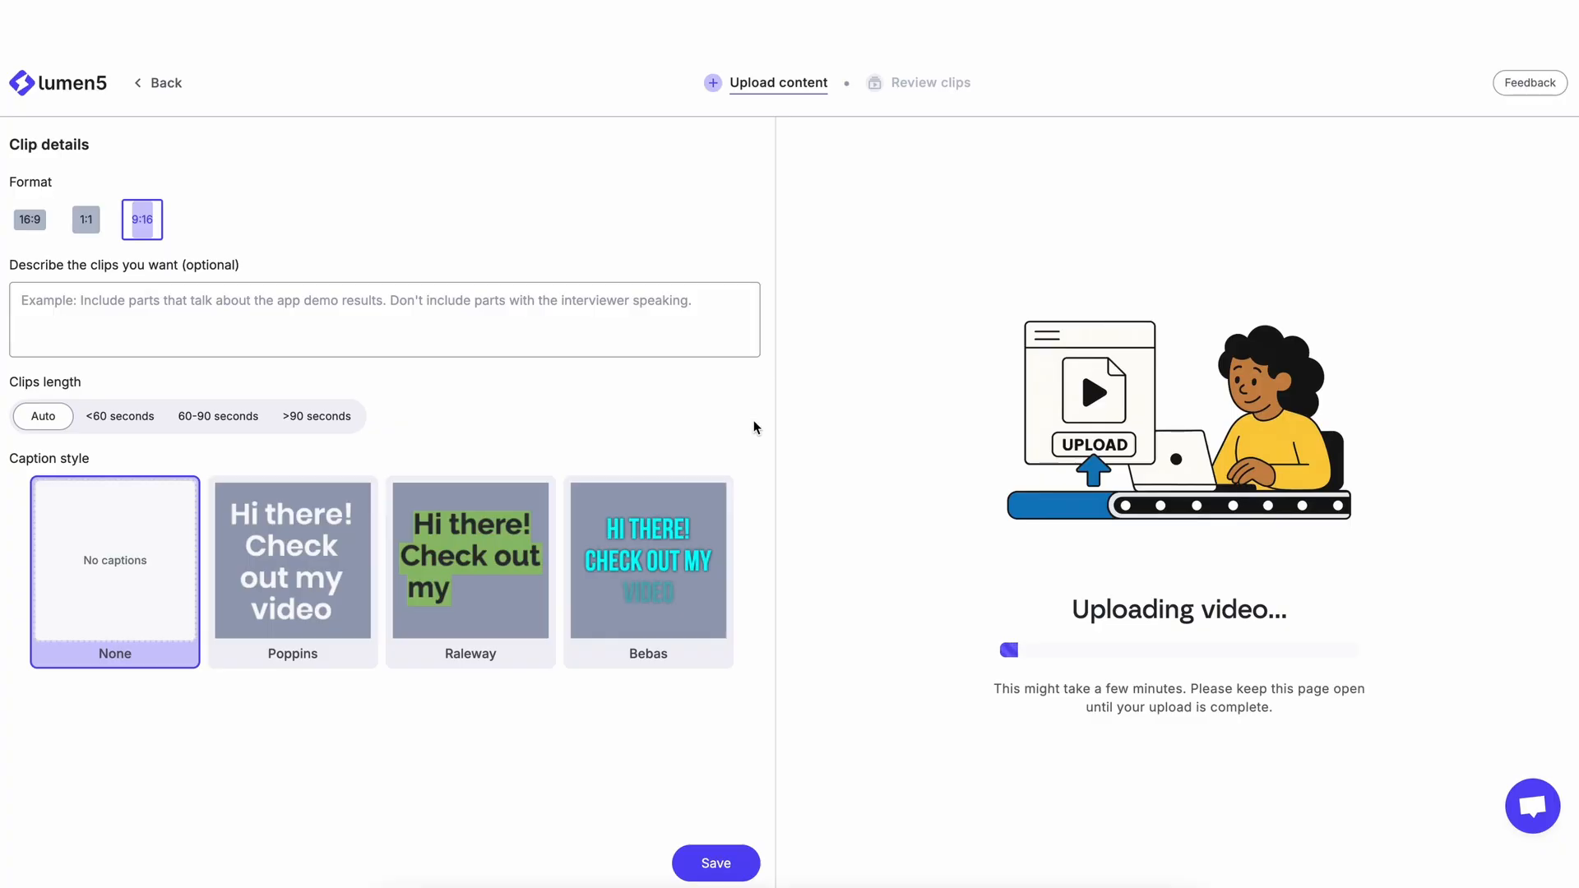
pyautogui.moveTo(153, 157)
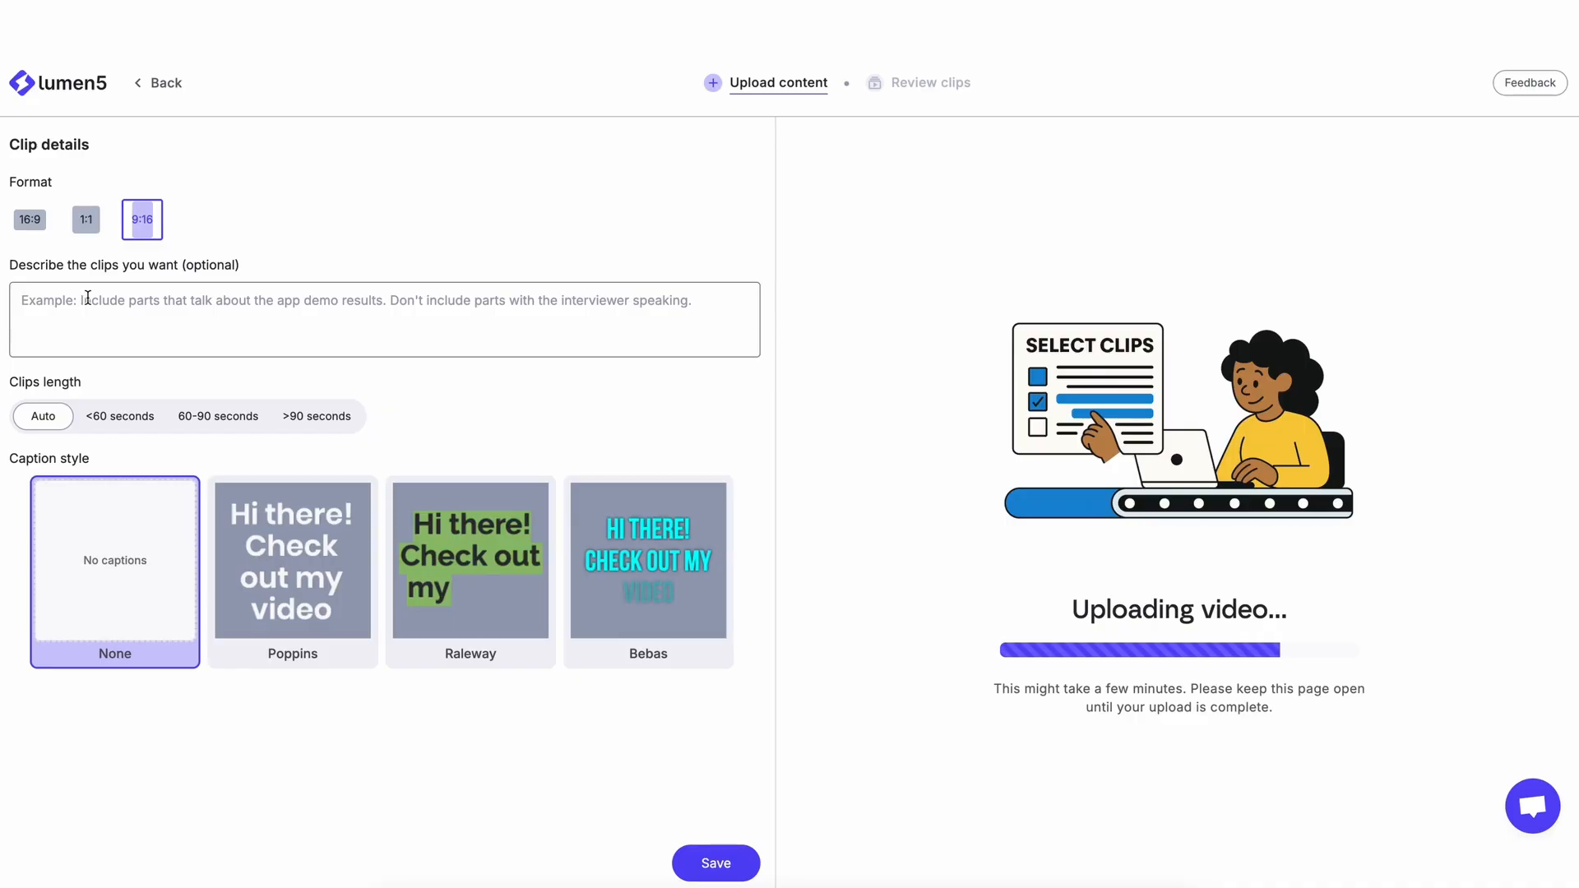
# Step: Let the interview upload finish, keeping 9:16 format, automatic length and no captions
pyautogui.click(383, 319)
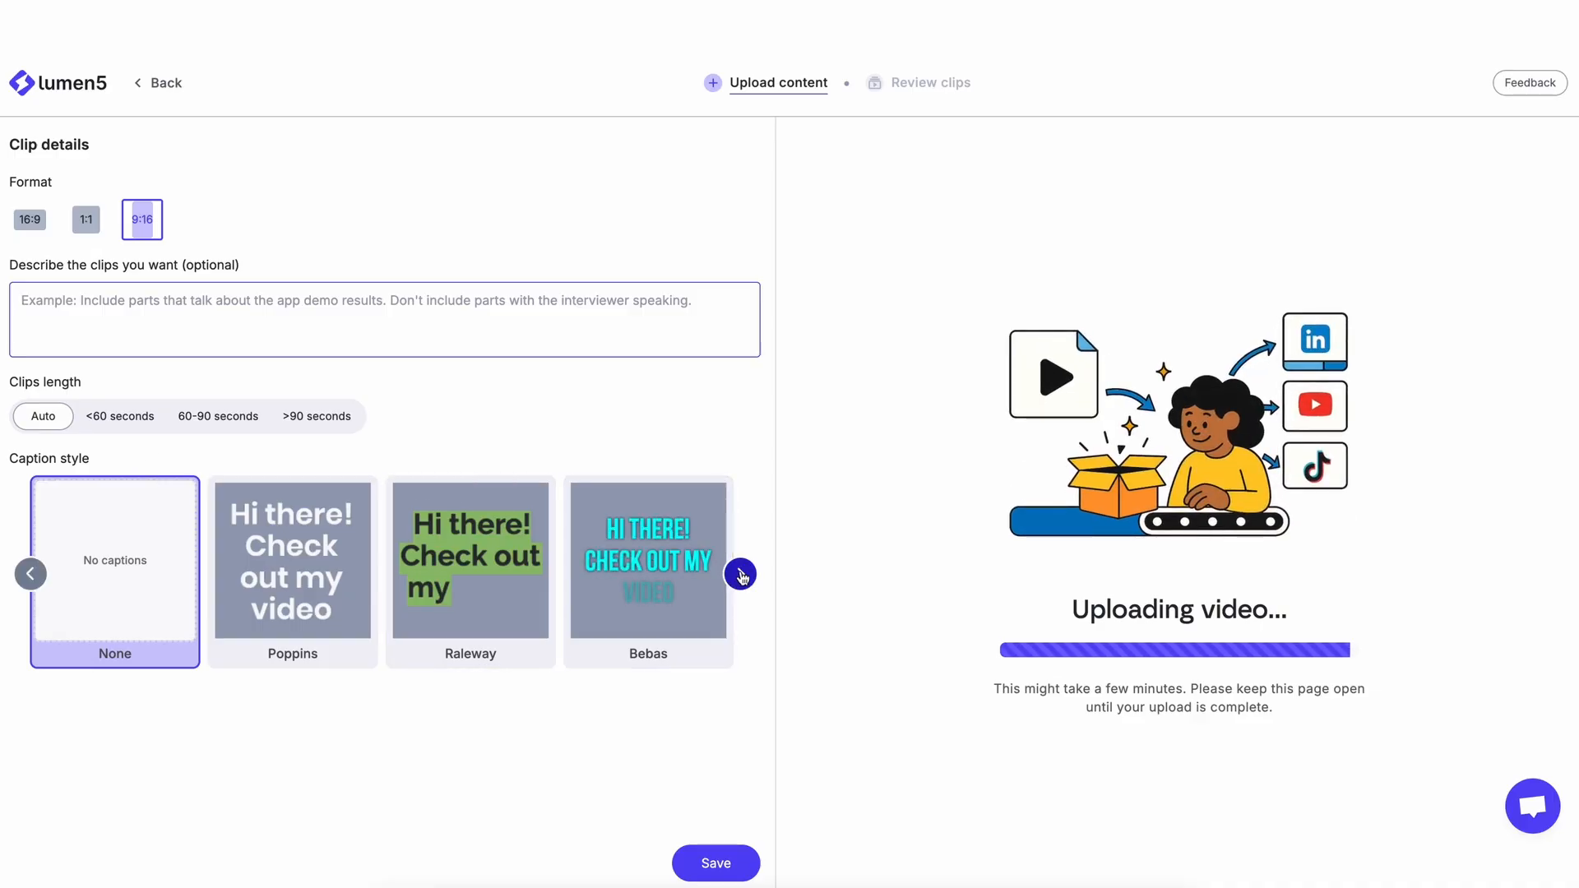
# Step: Pick the Anton caption style and save the clip settings
pyautogui.click(740, 574)
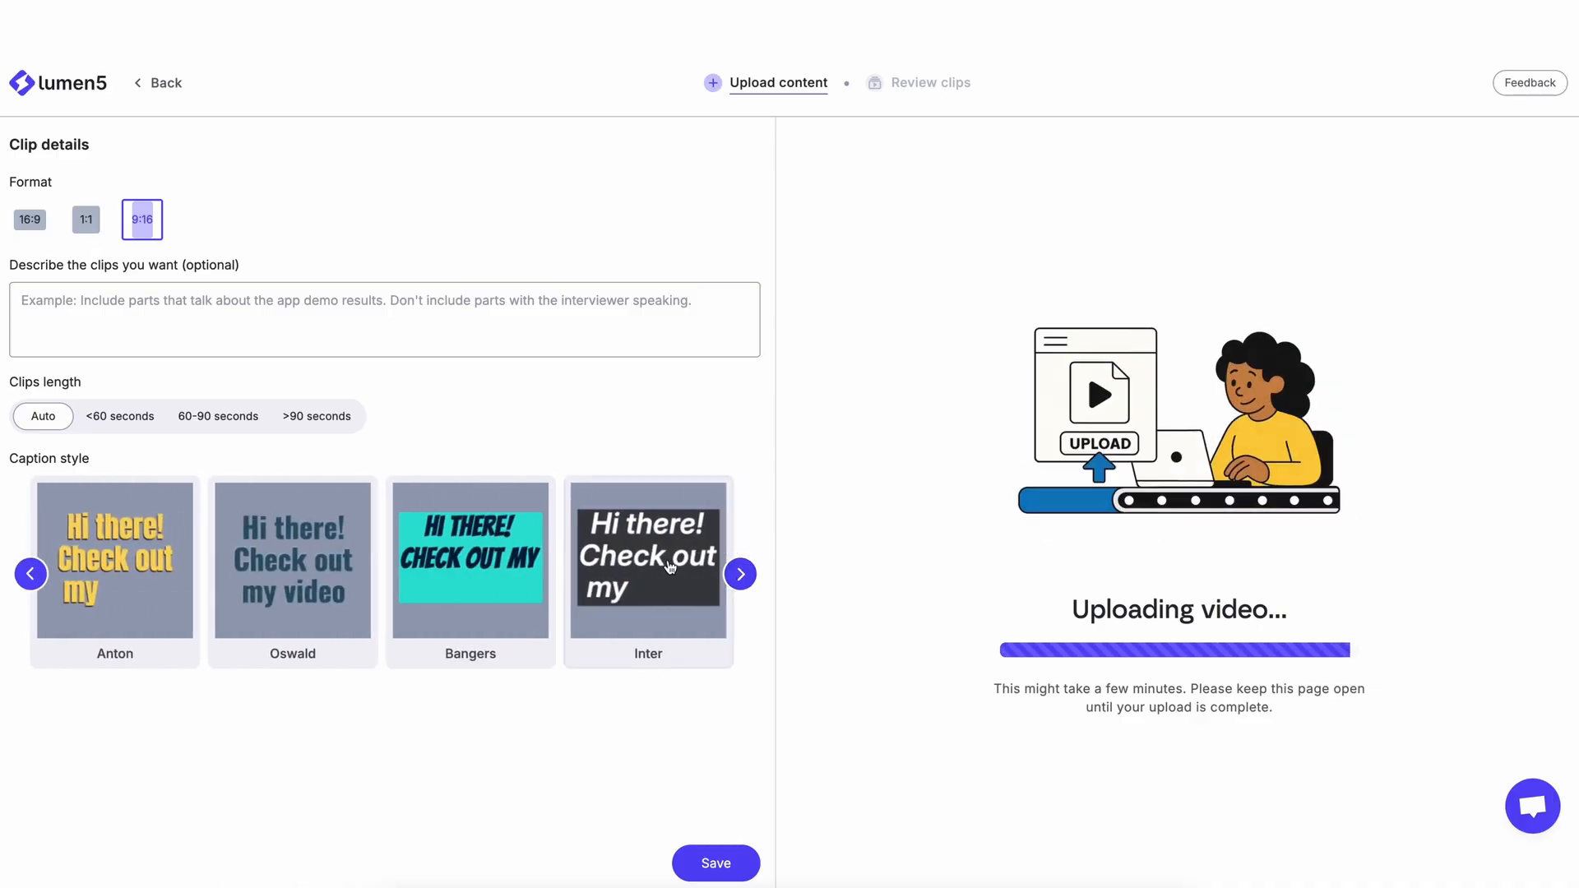
pyautogui.click(115, 560)
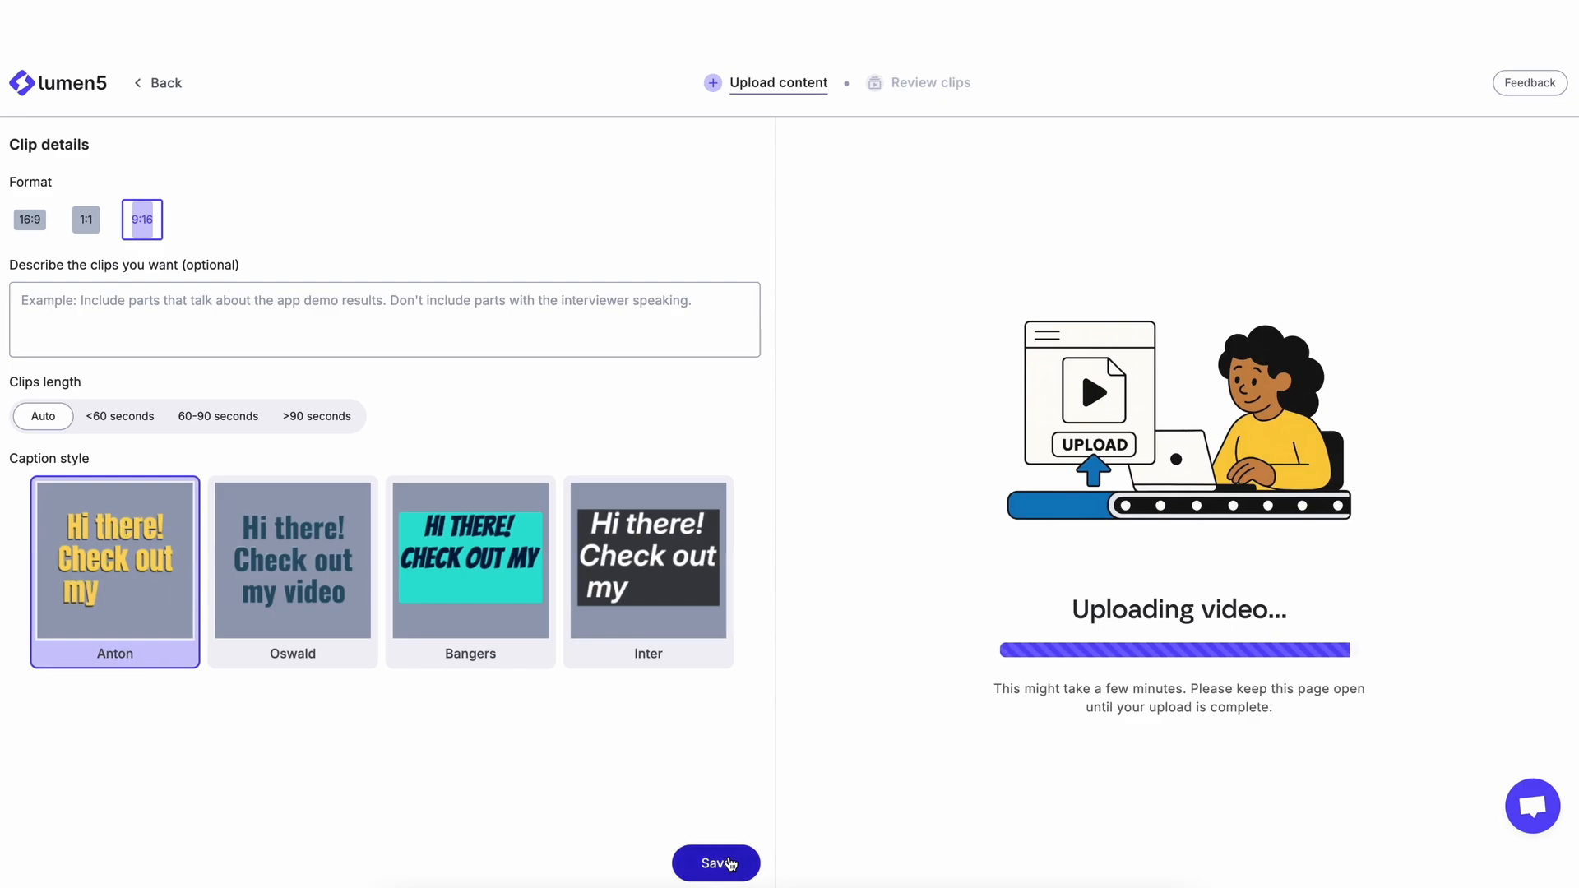
pyautogui.click(714, 863)
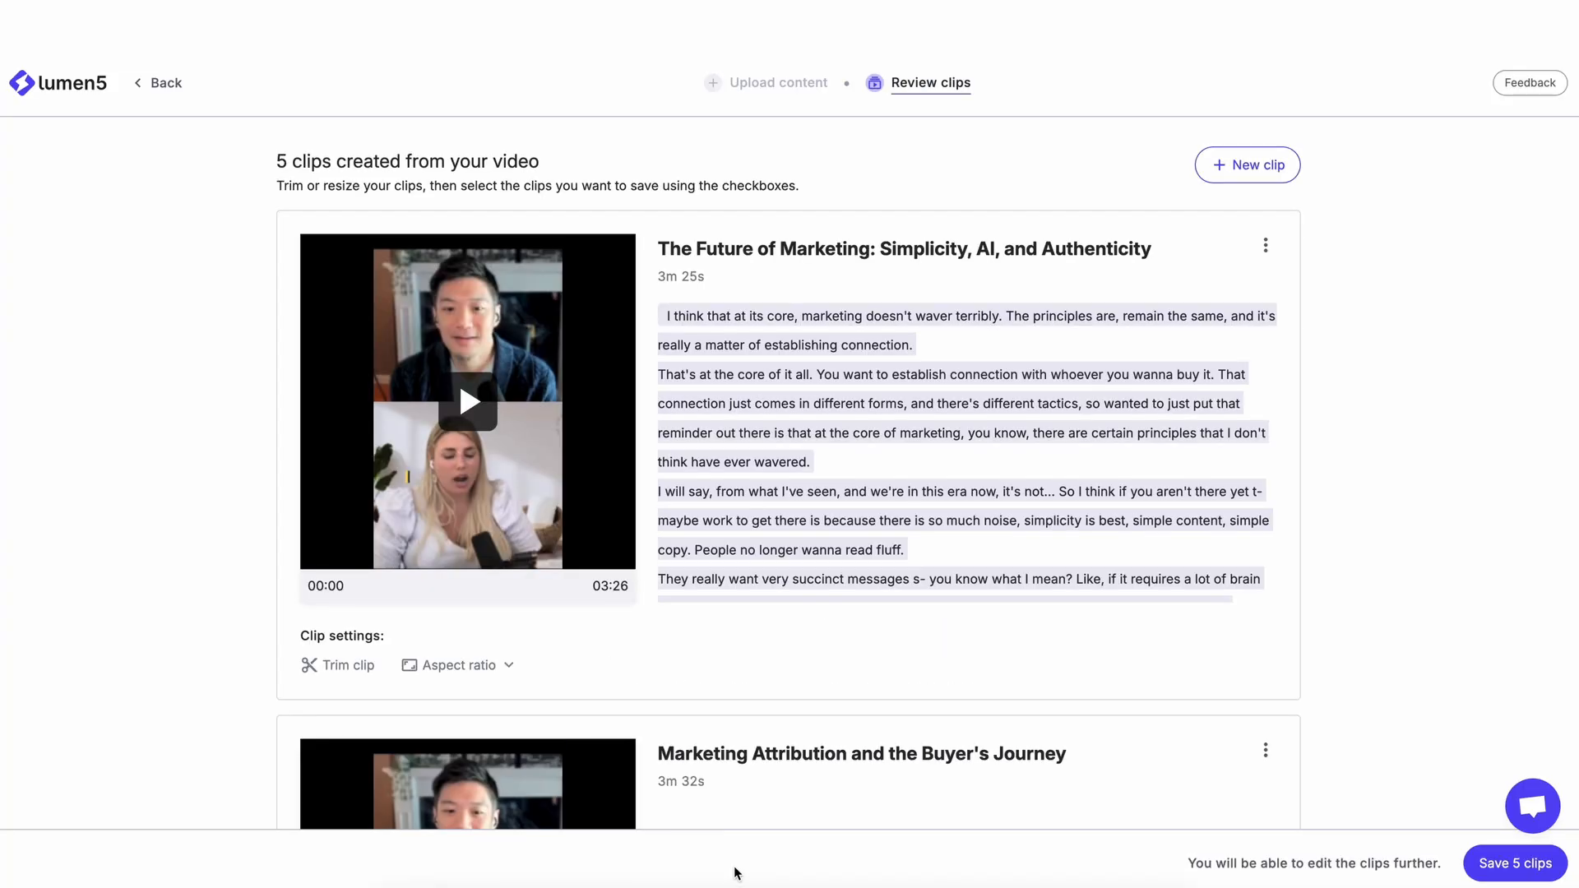
pyautogui.moveTo(797, 863)
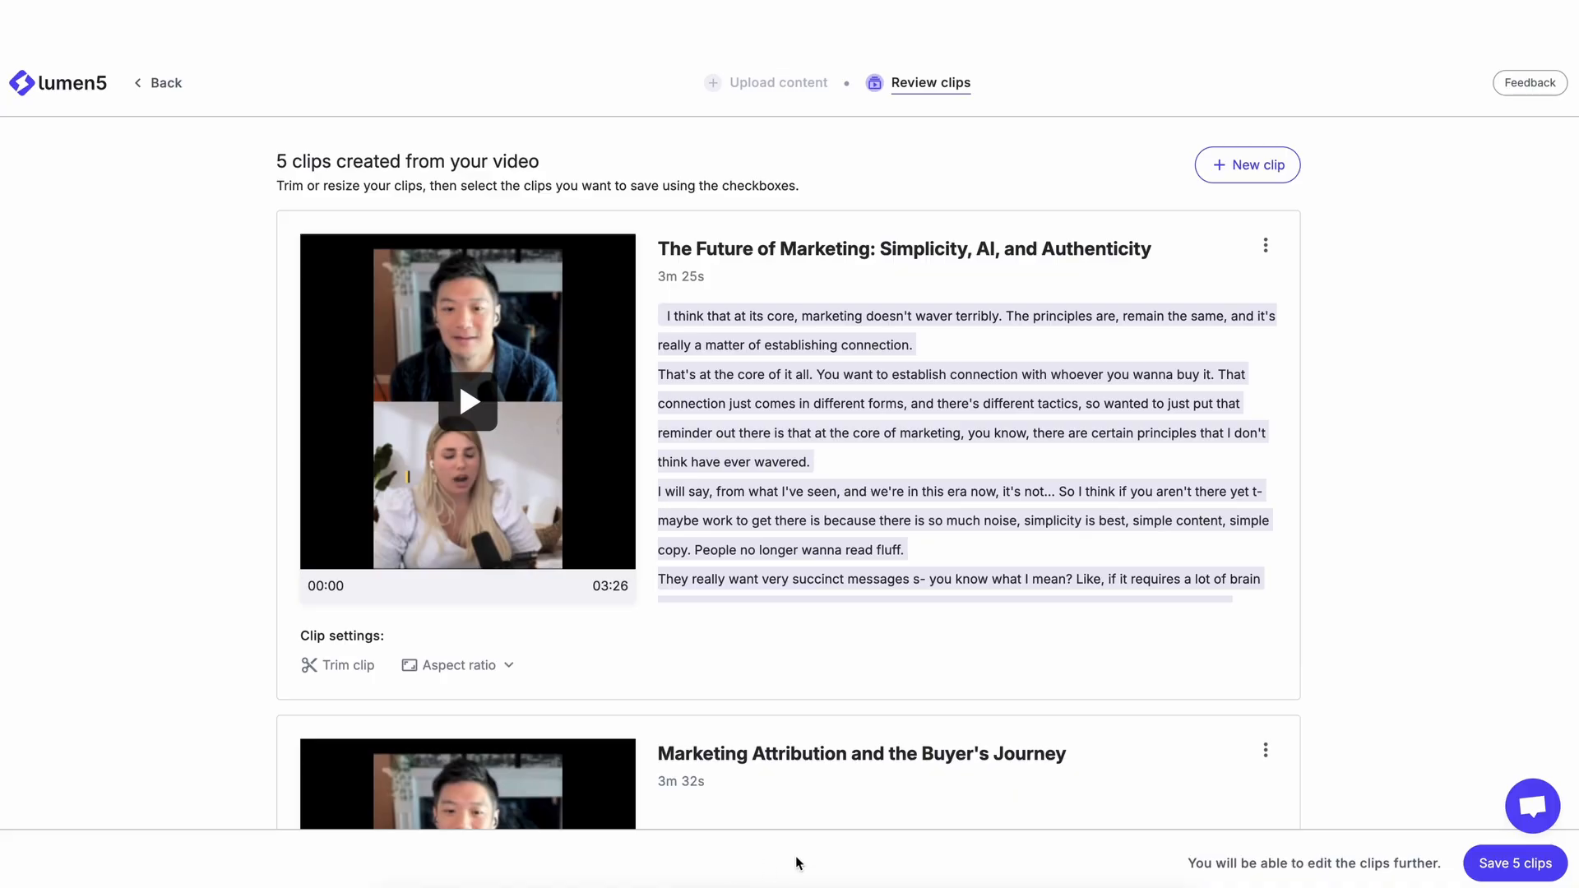
pyautogui.moveTo(467, 422)
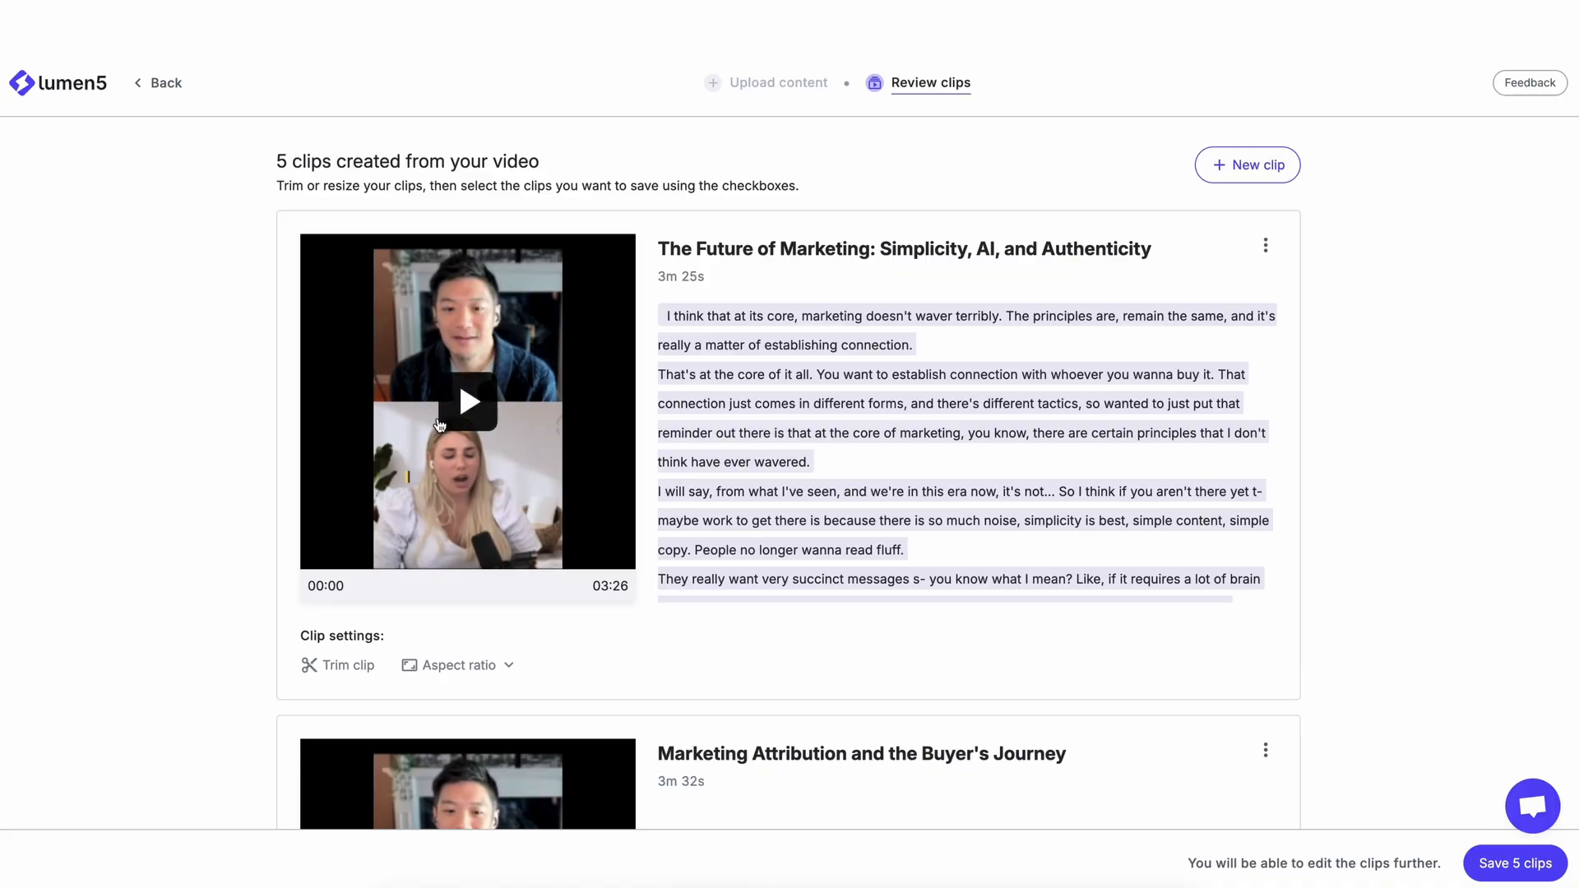
# Step: Play and pause the first marketing-future clip's preview, then check its aspect ratio options
pyautogui.scroll(-3)
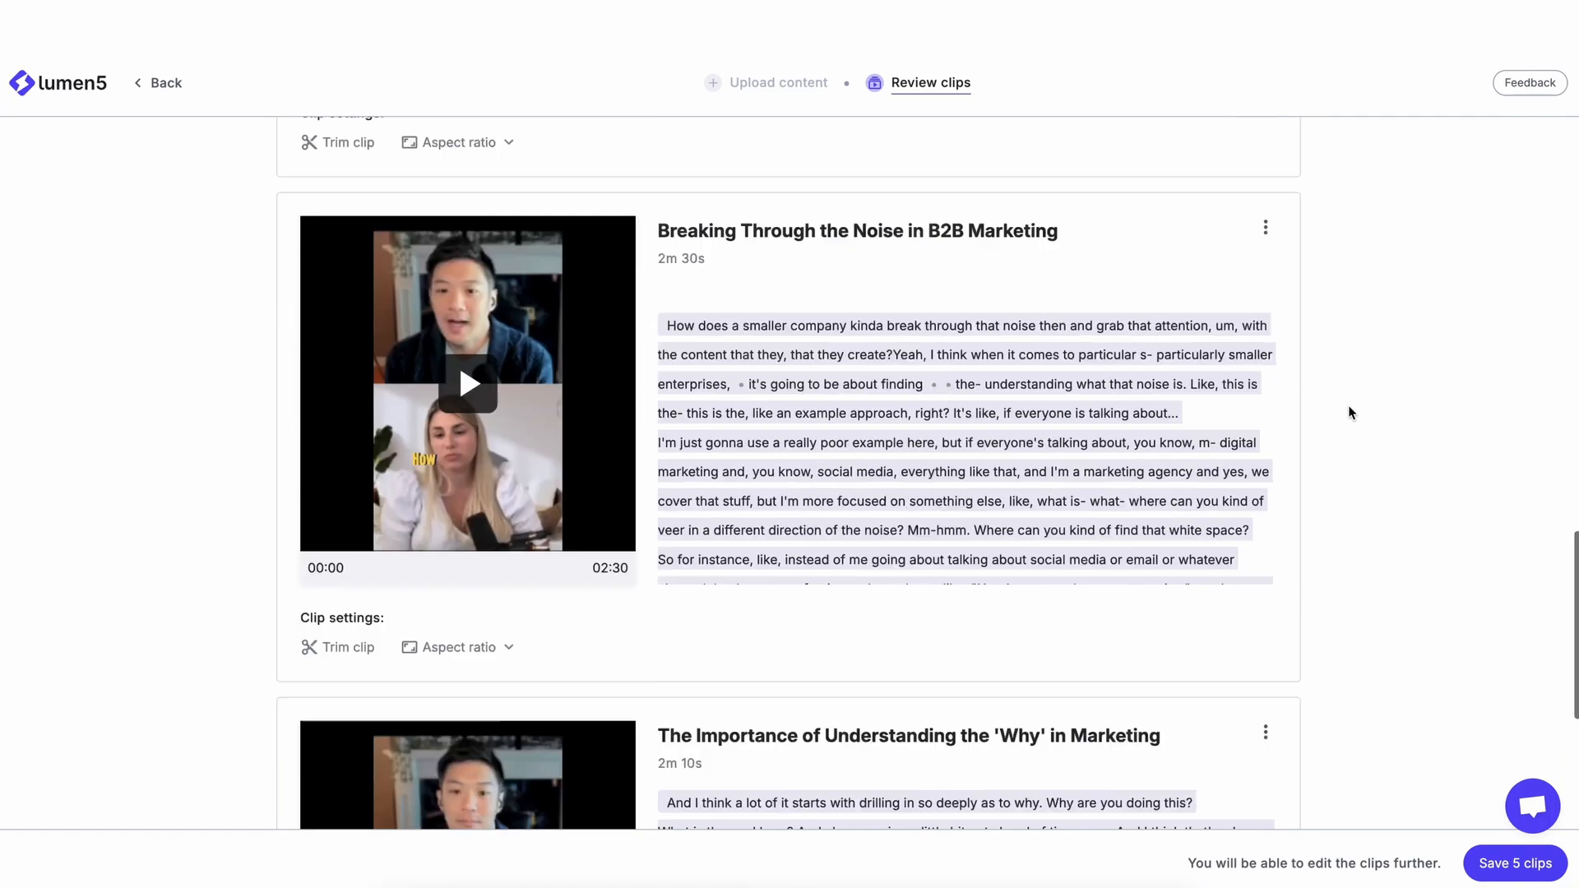
pyautogui.scroll(-3)
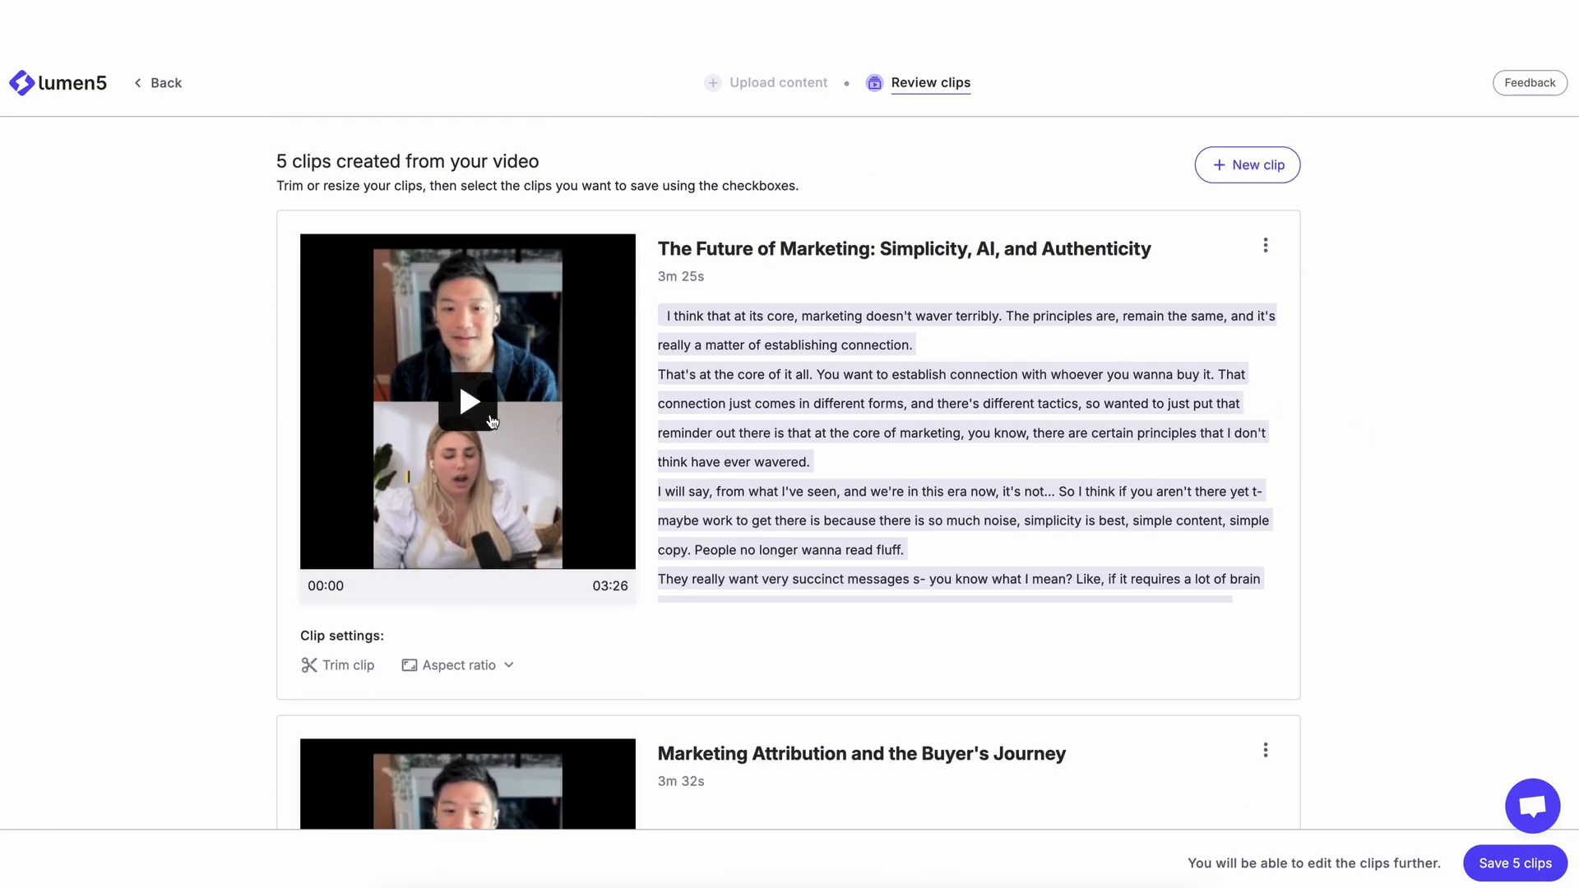
pyautogui.click(467, 400)
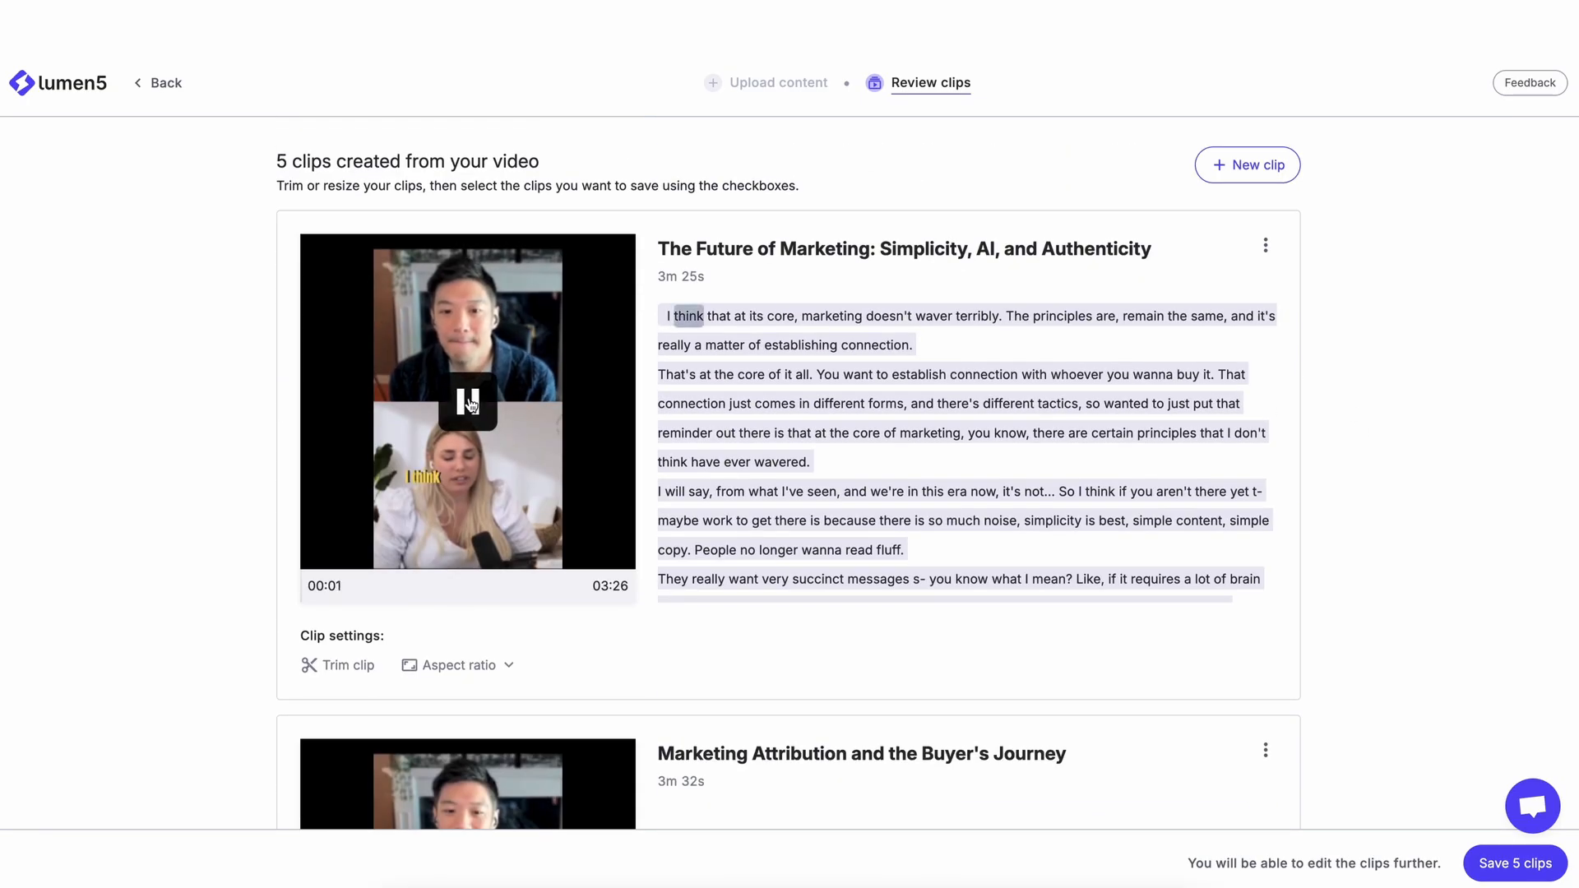
pyautogui.click(468, 403)
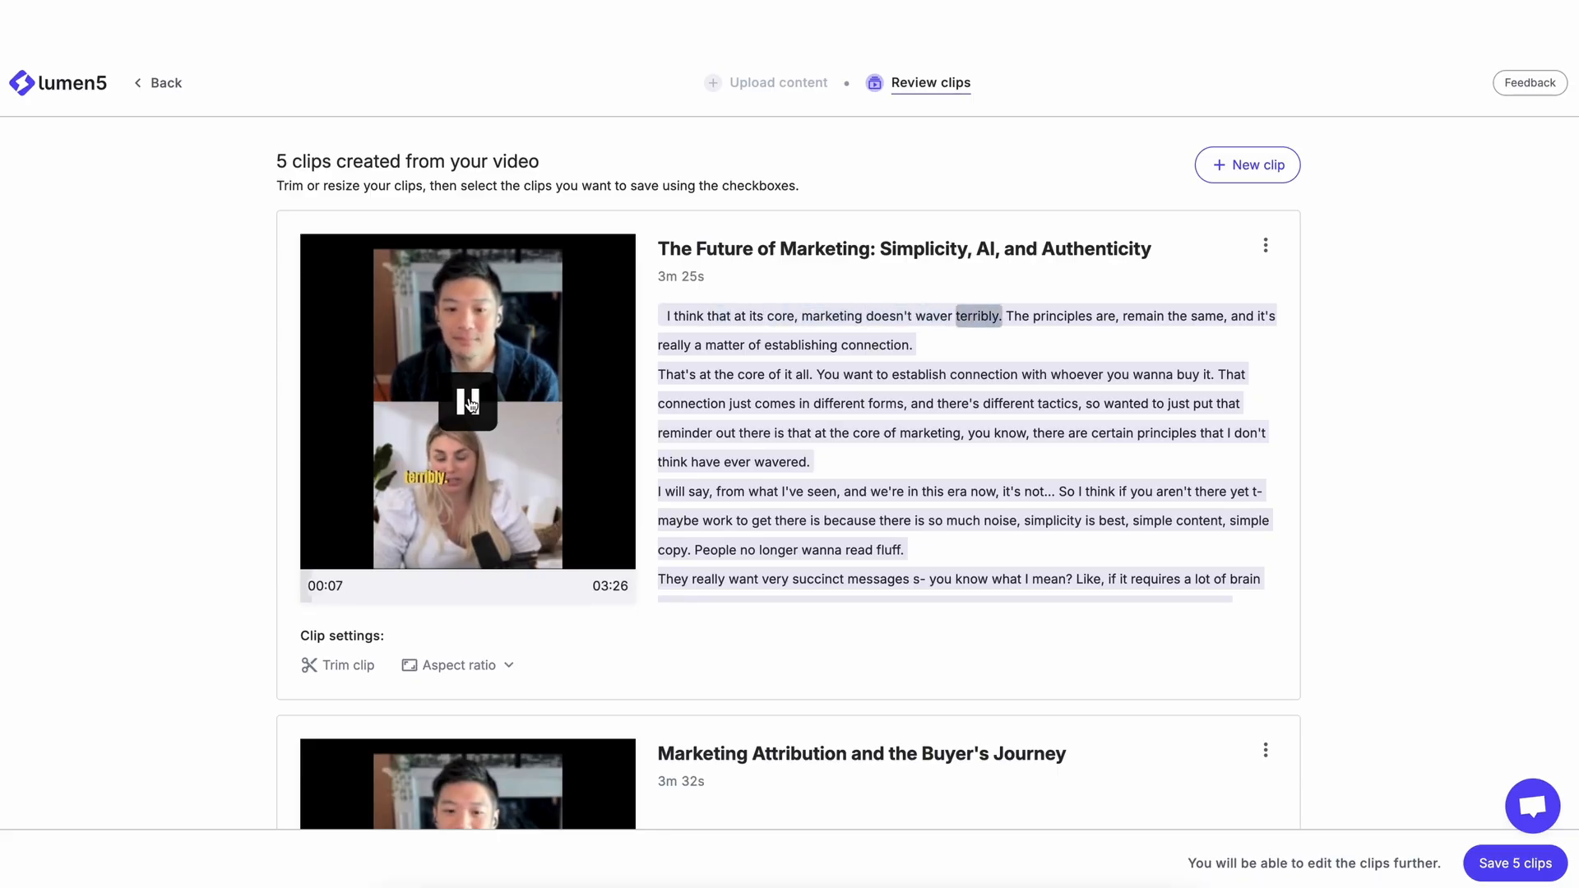
pyautogui.click(458, 664)
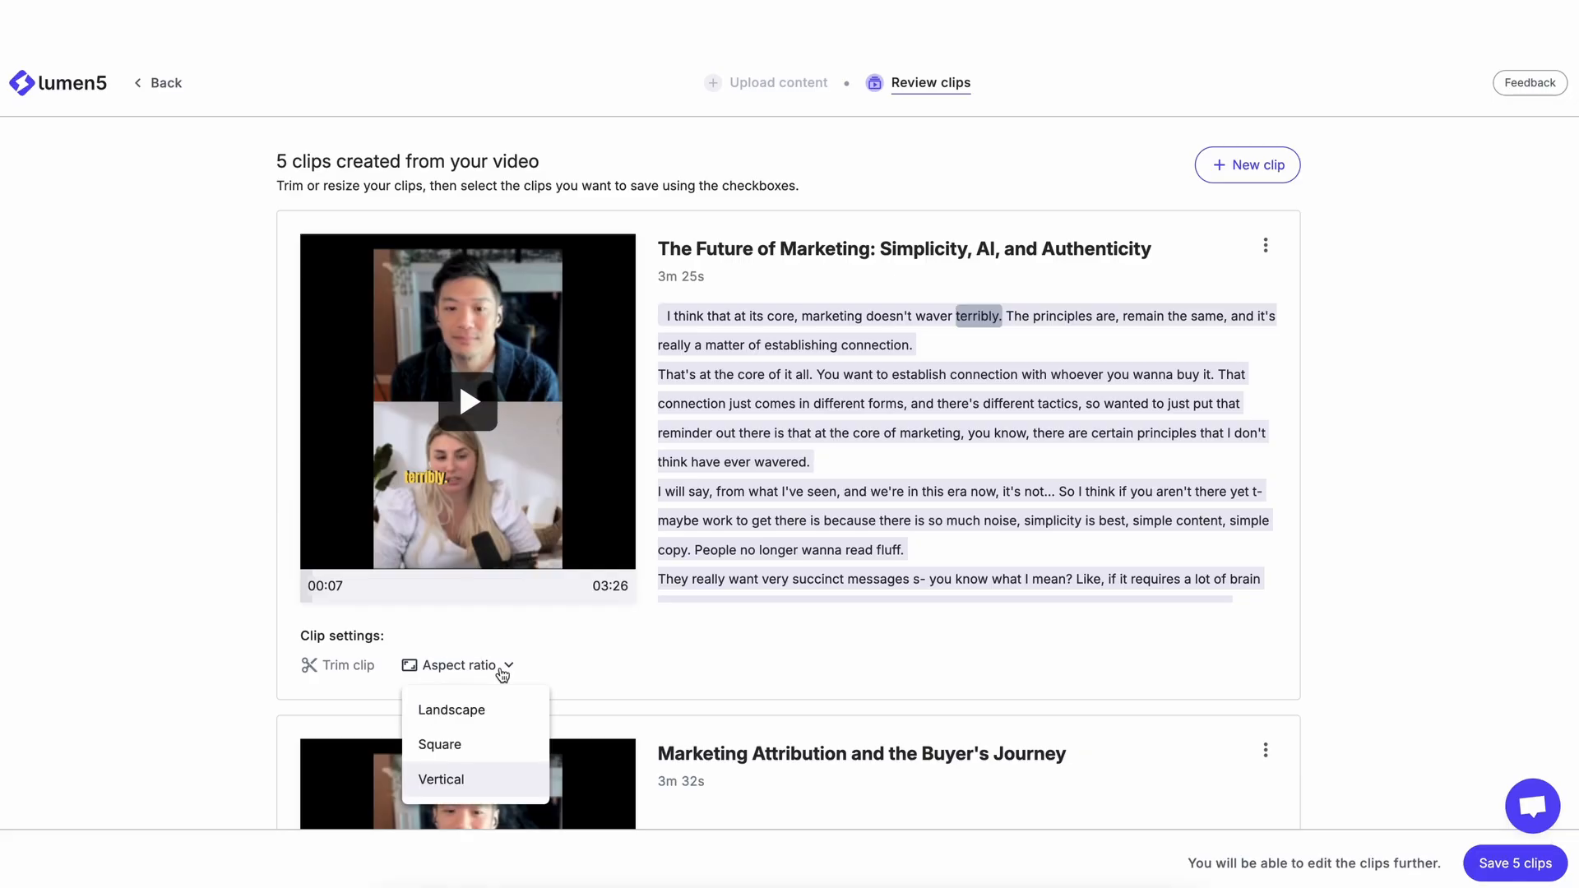
pyautogui.moveTo(484, 741)
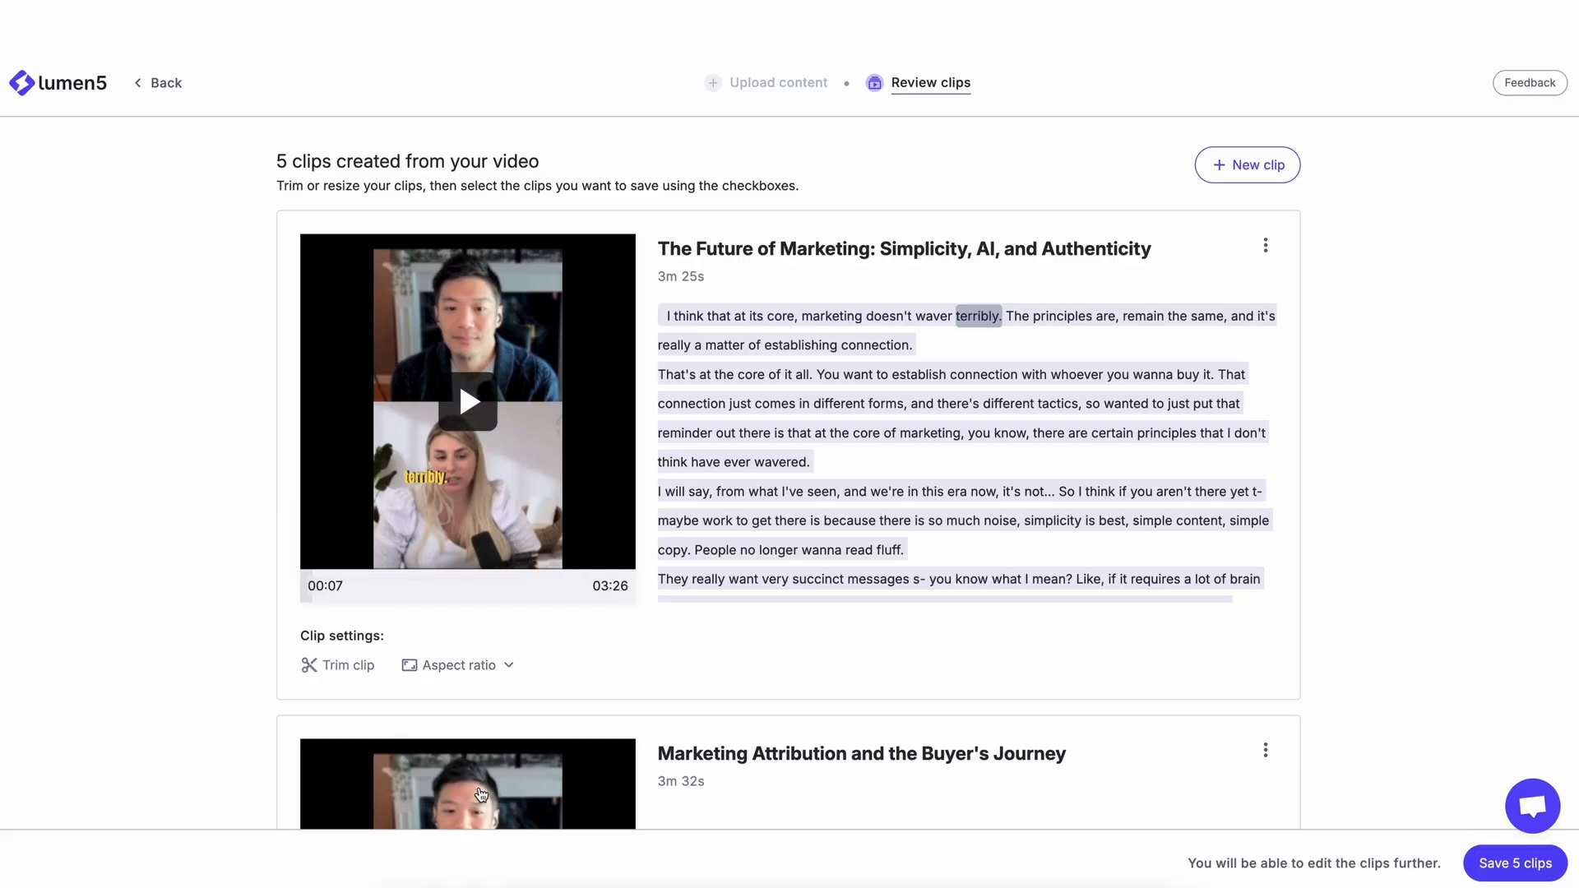
pyautogui.scroll(-3)
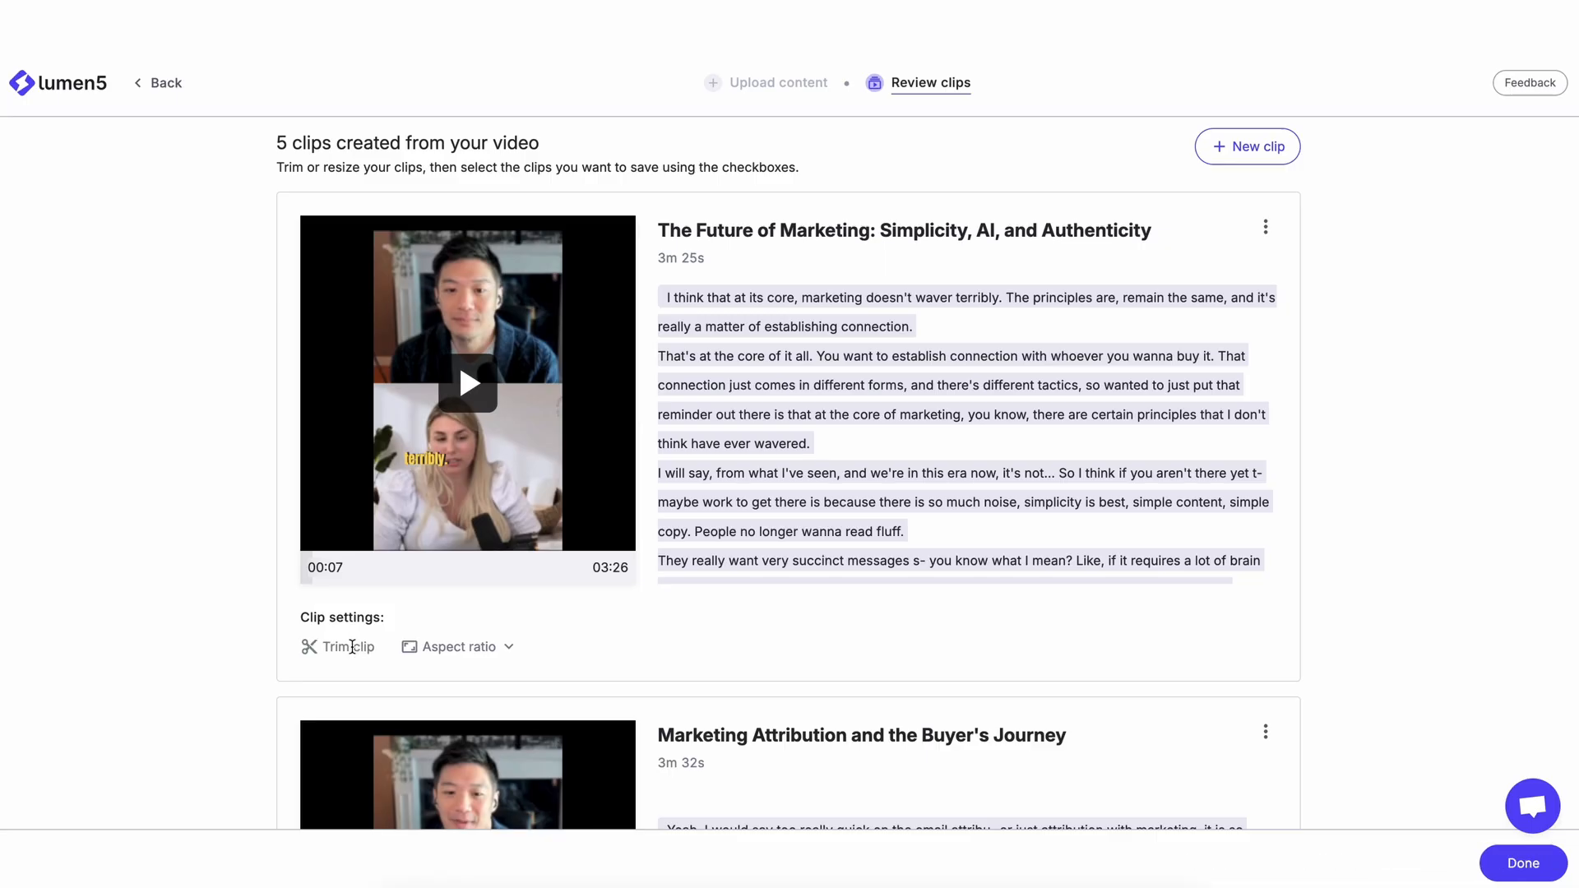
# Step: Trim the first clip to start at 'That connection just comes in different forms' (3m 12s)
pyautogui.click(348, 646)
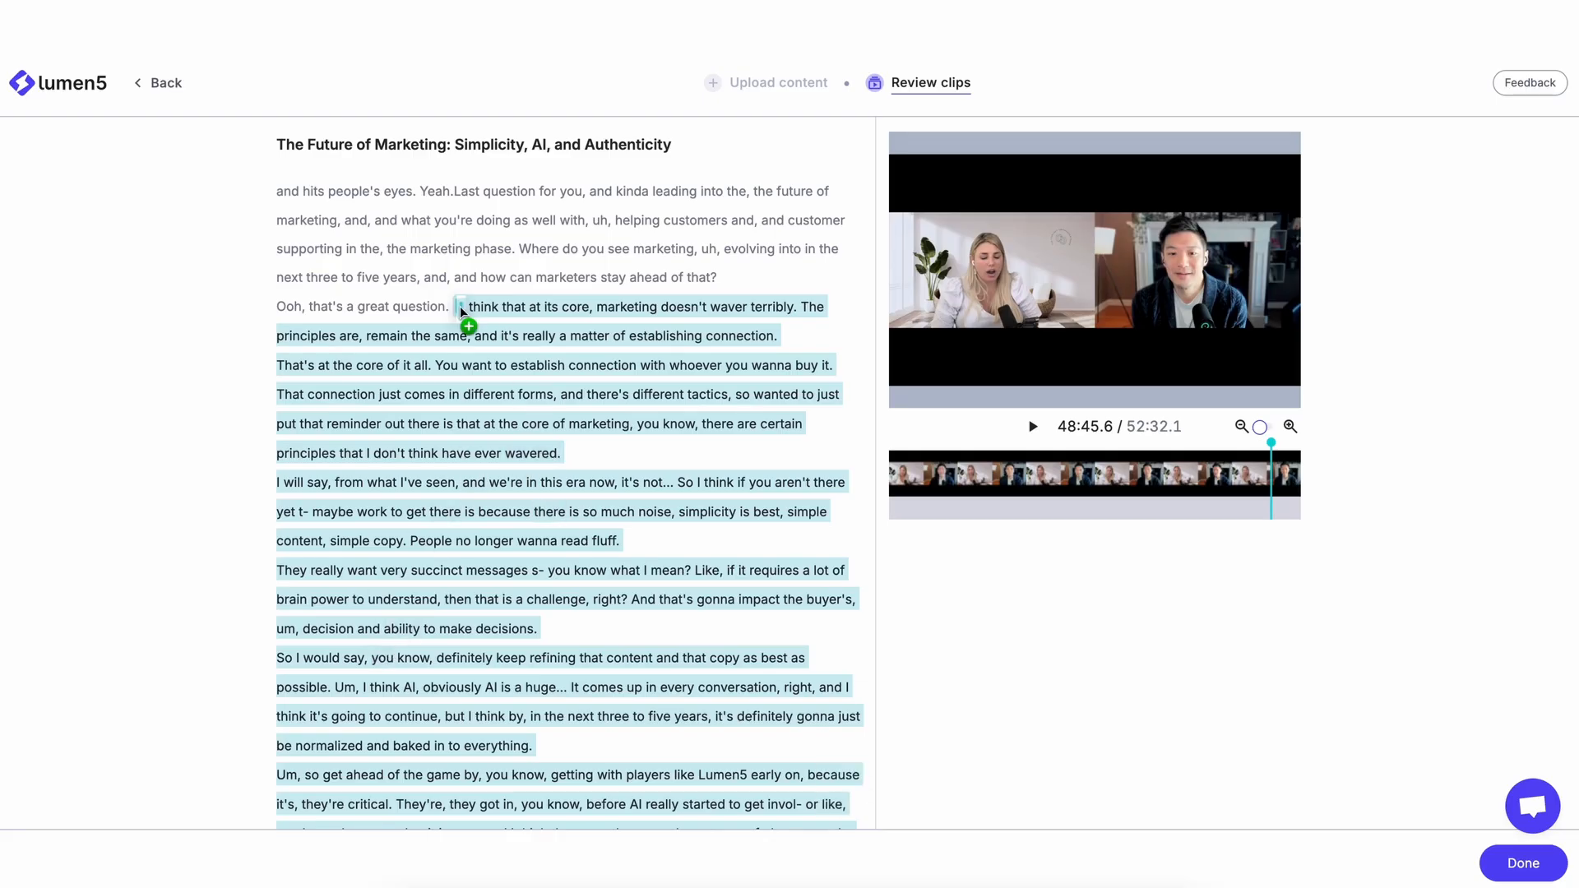
pyautogui.moveTo(318, 413)
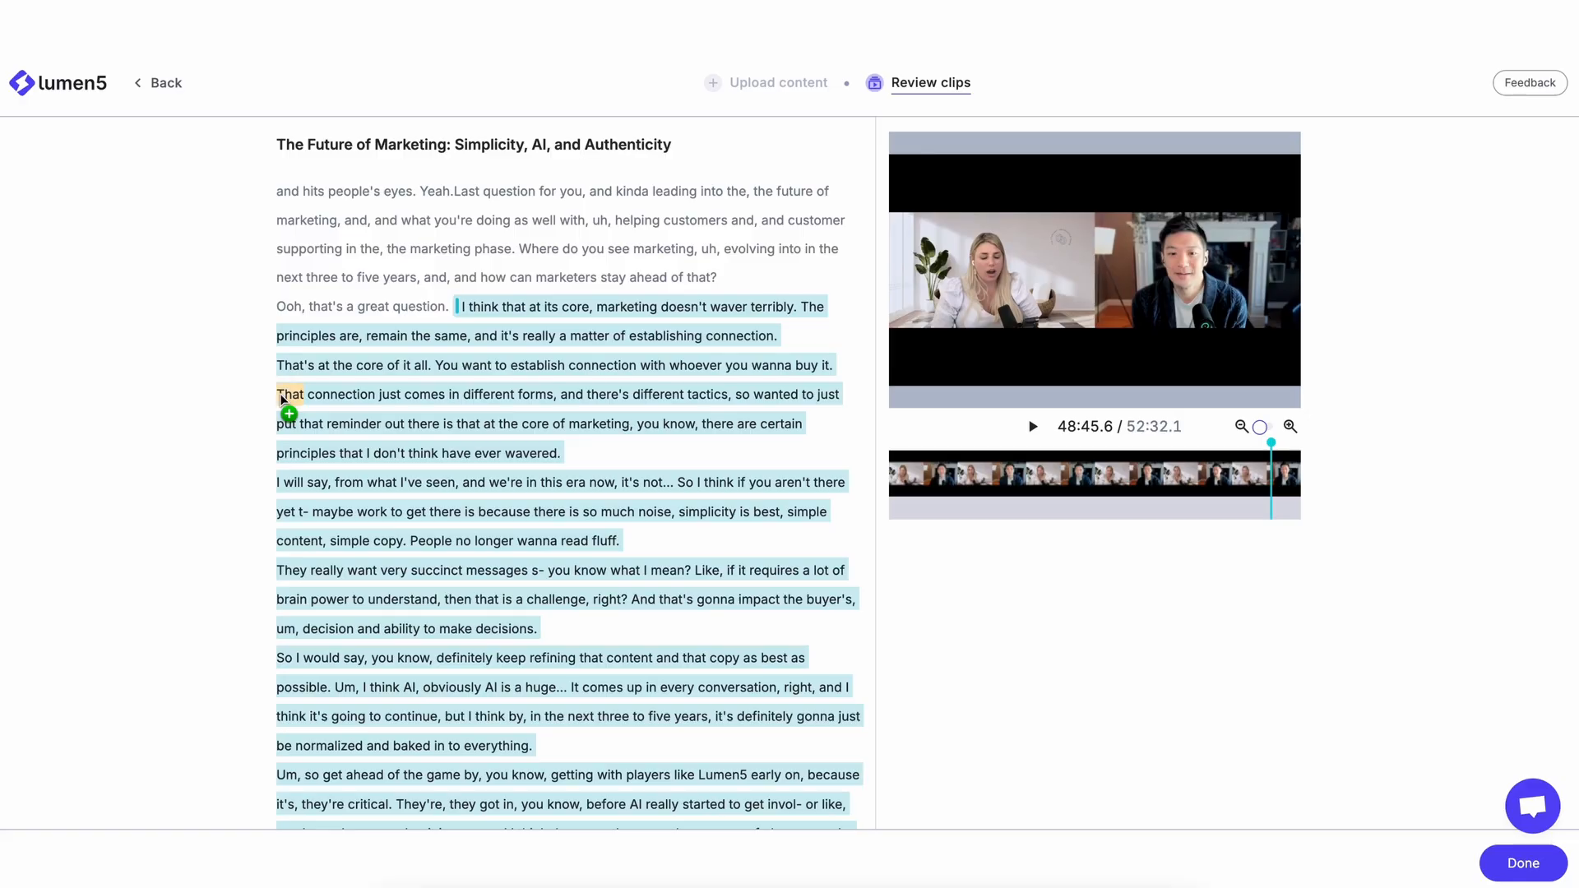
pyautogui.scroll(-3)
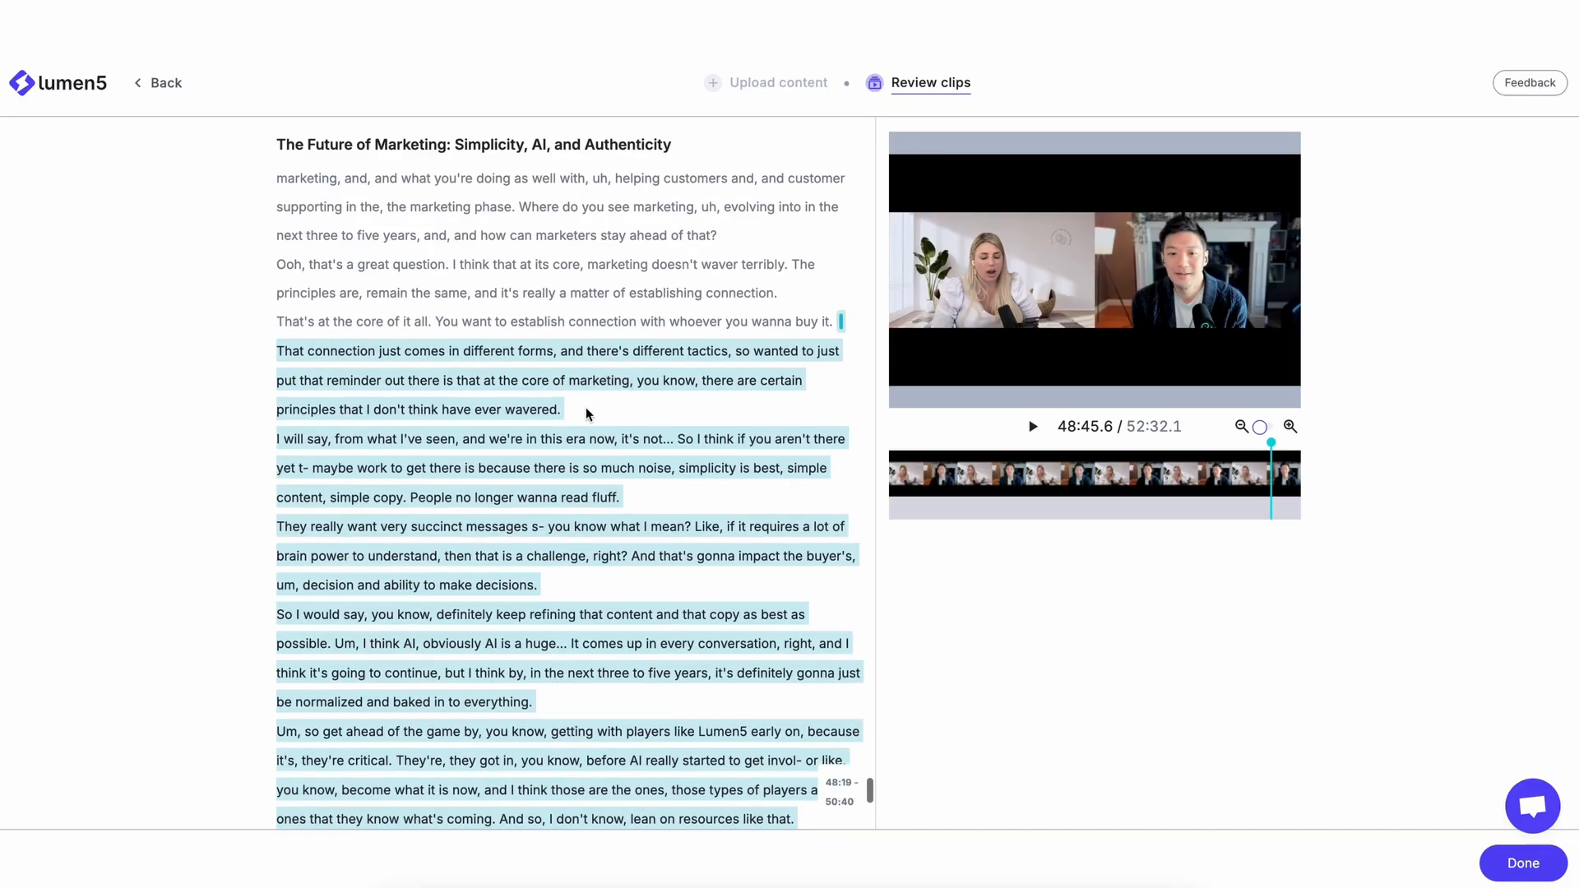
pyautogui.scroll(-3)
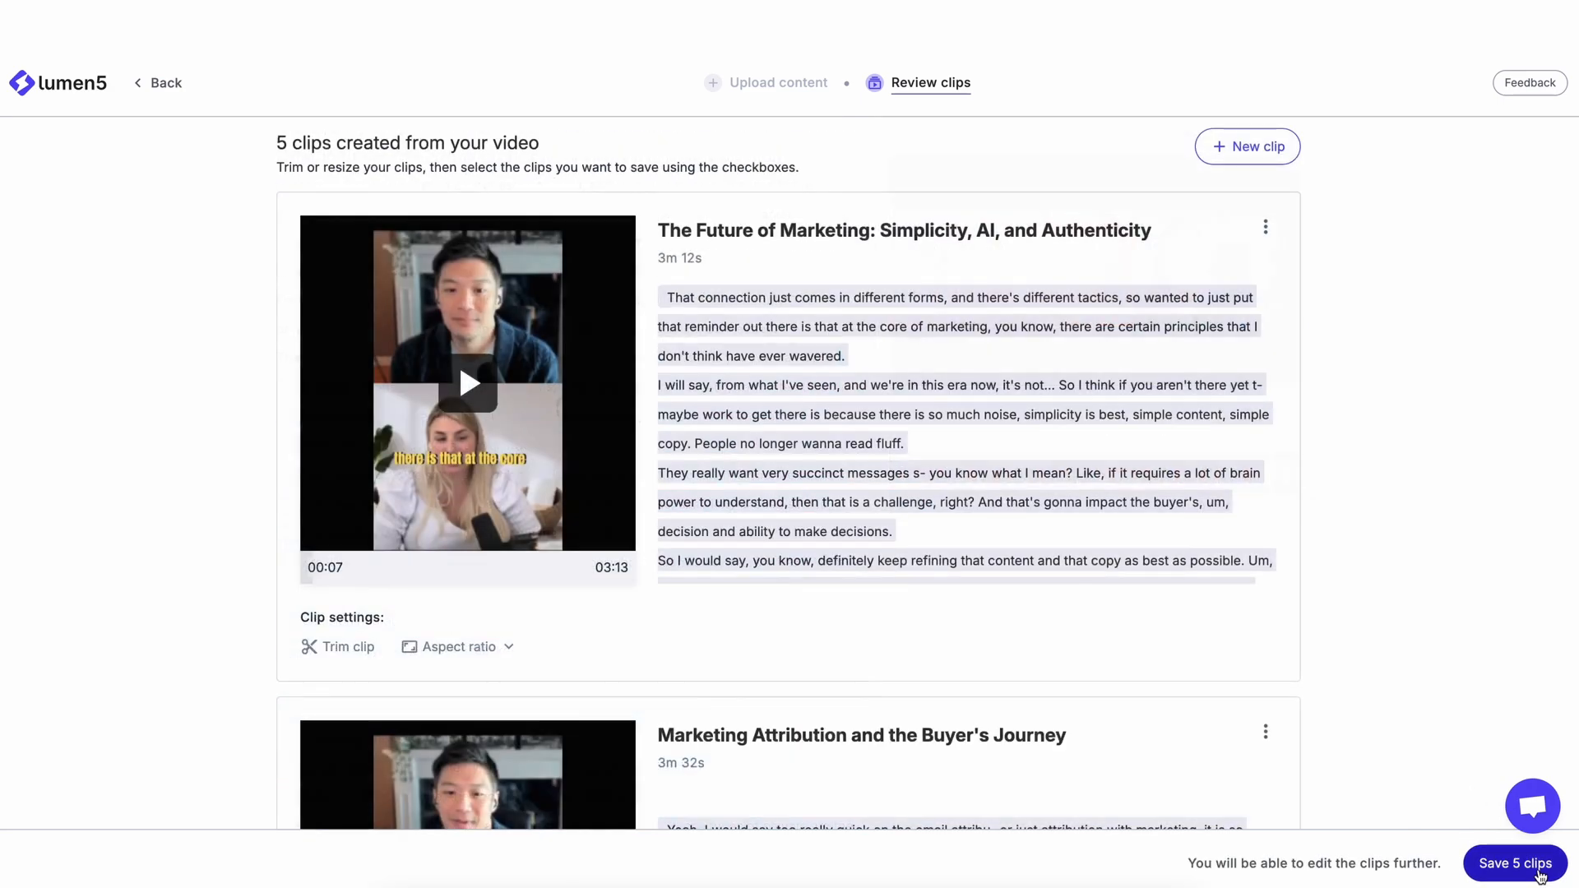
# Step: Generate a 60-90 second new clip from a description about building a marketing team
pyautogui.scroll(-3)
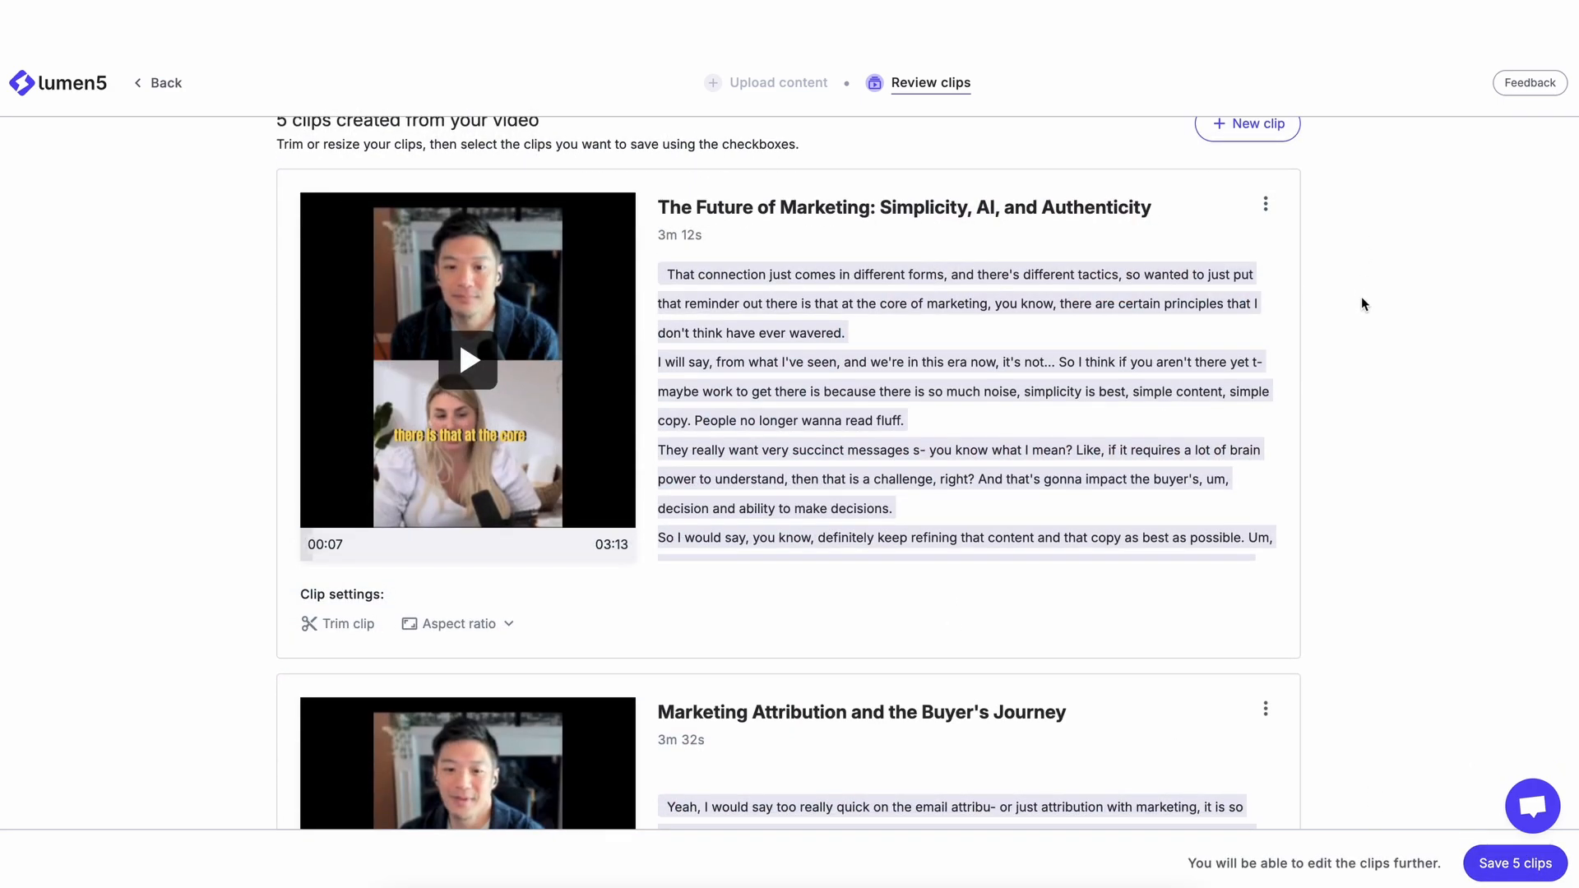
pyautogui.scroll(-3)
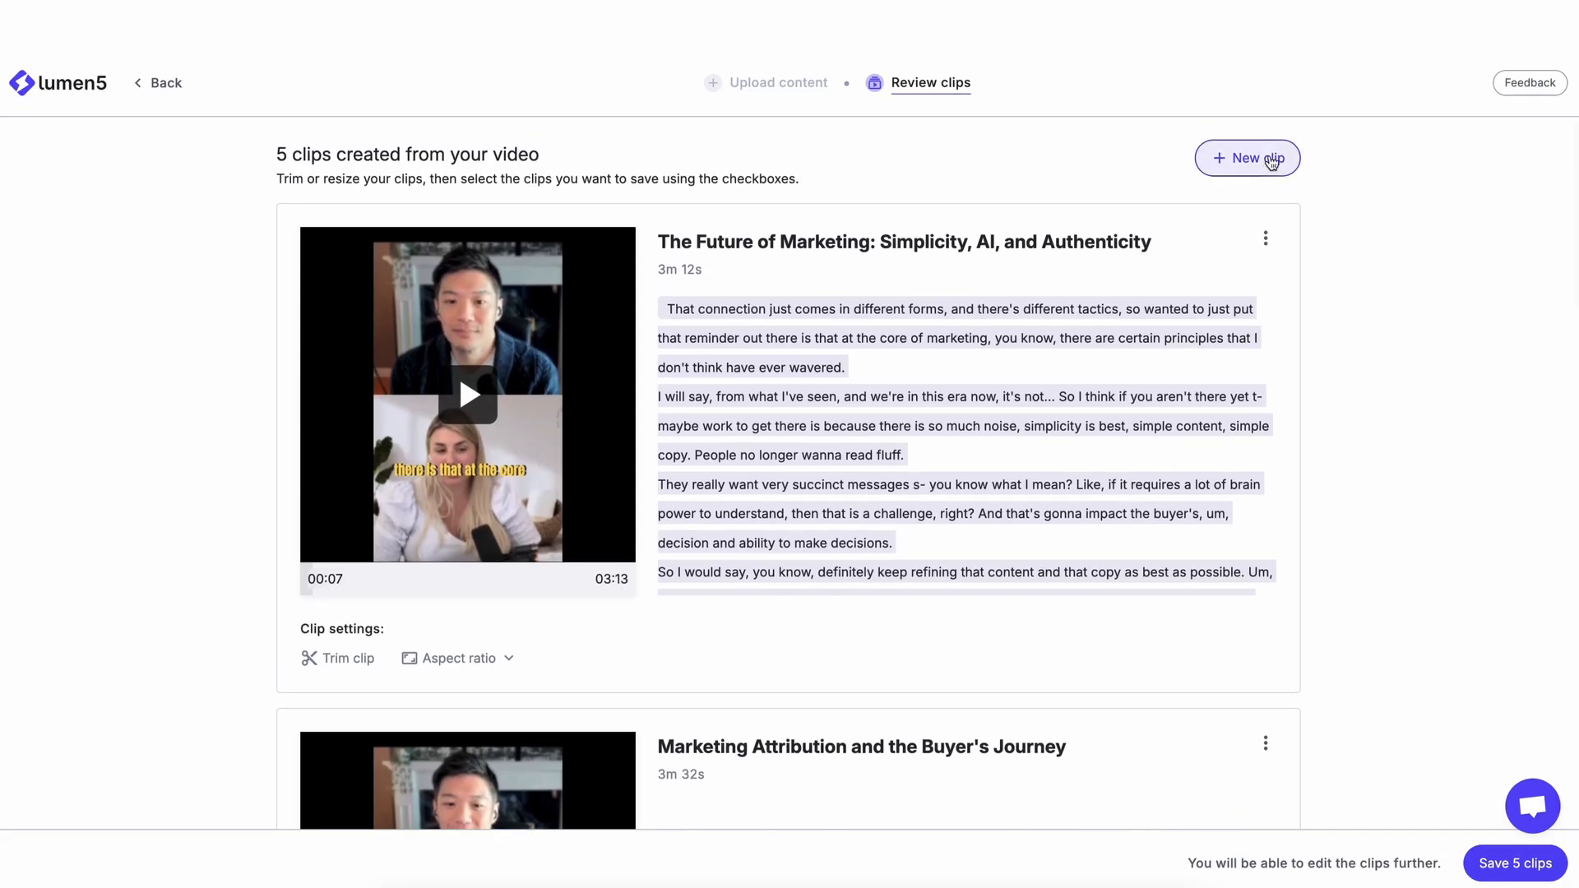
pyautogui.click(1247, 158)
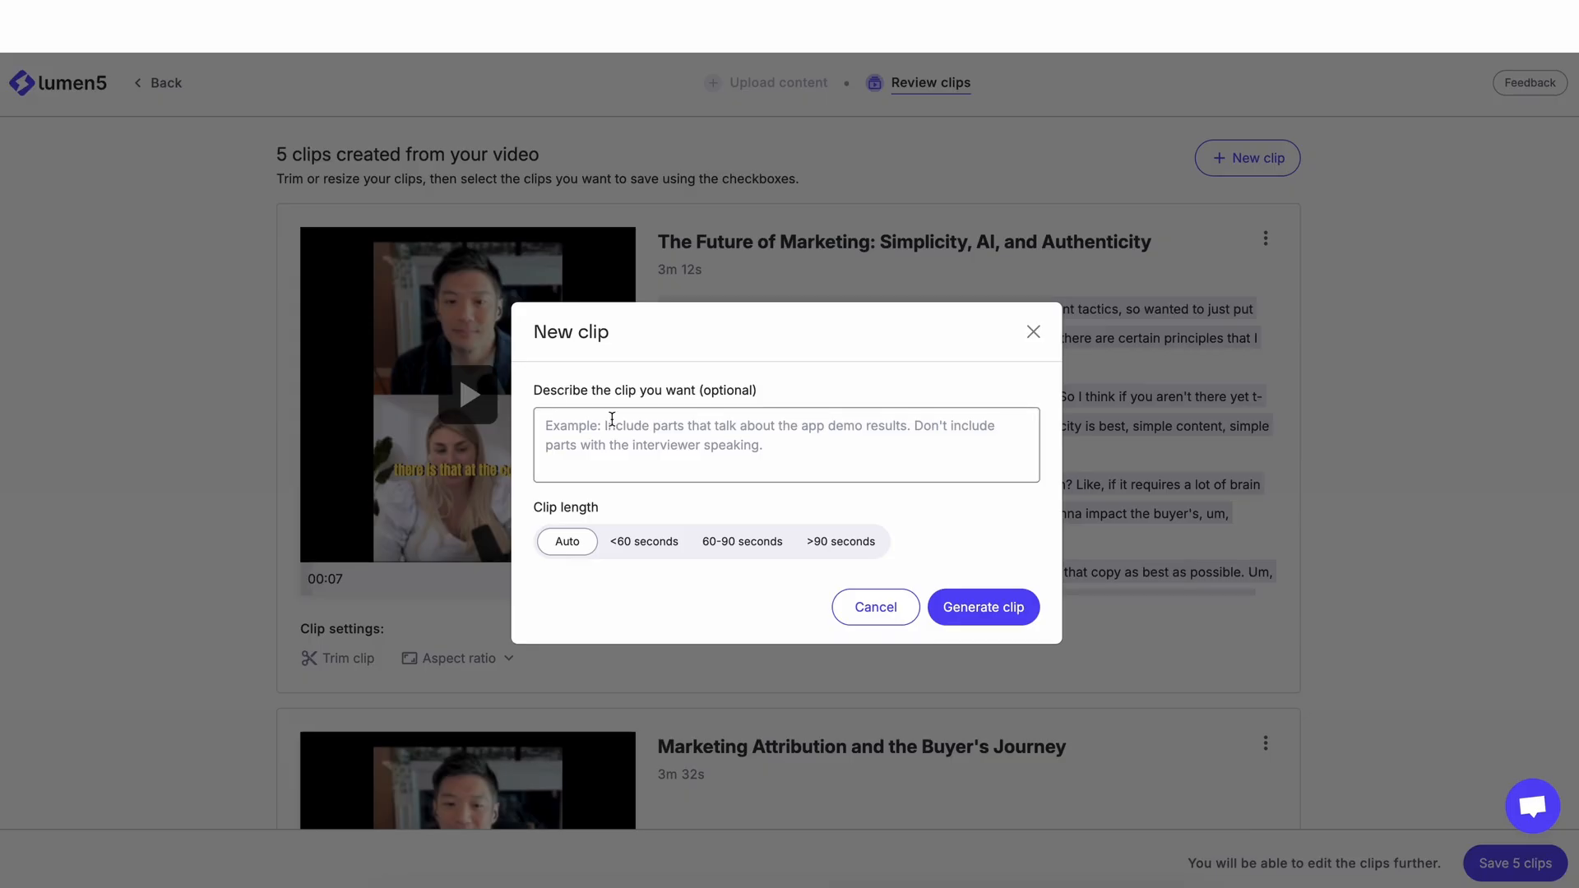
pyautogui.click(786, 445)
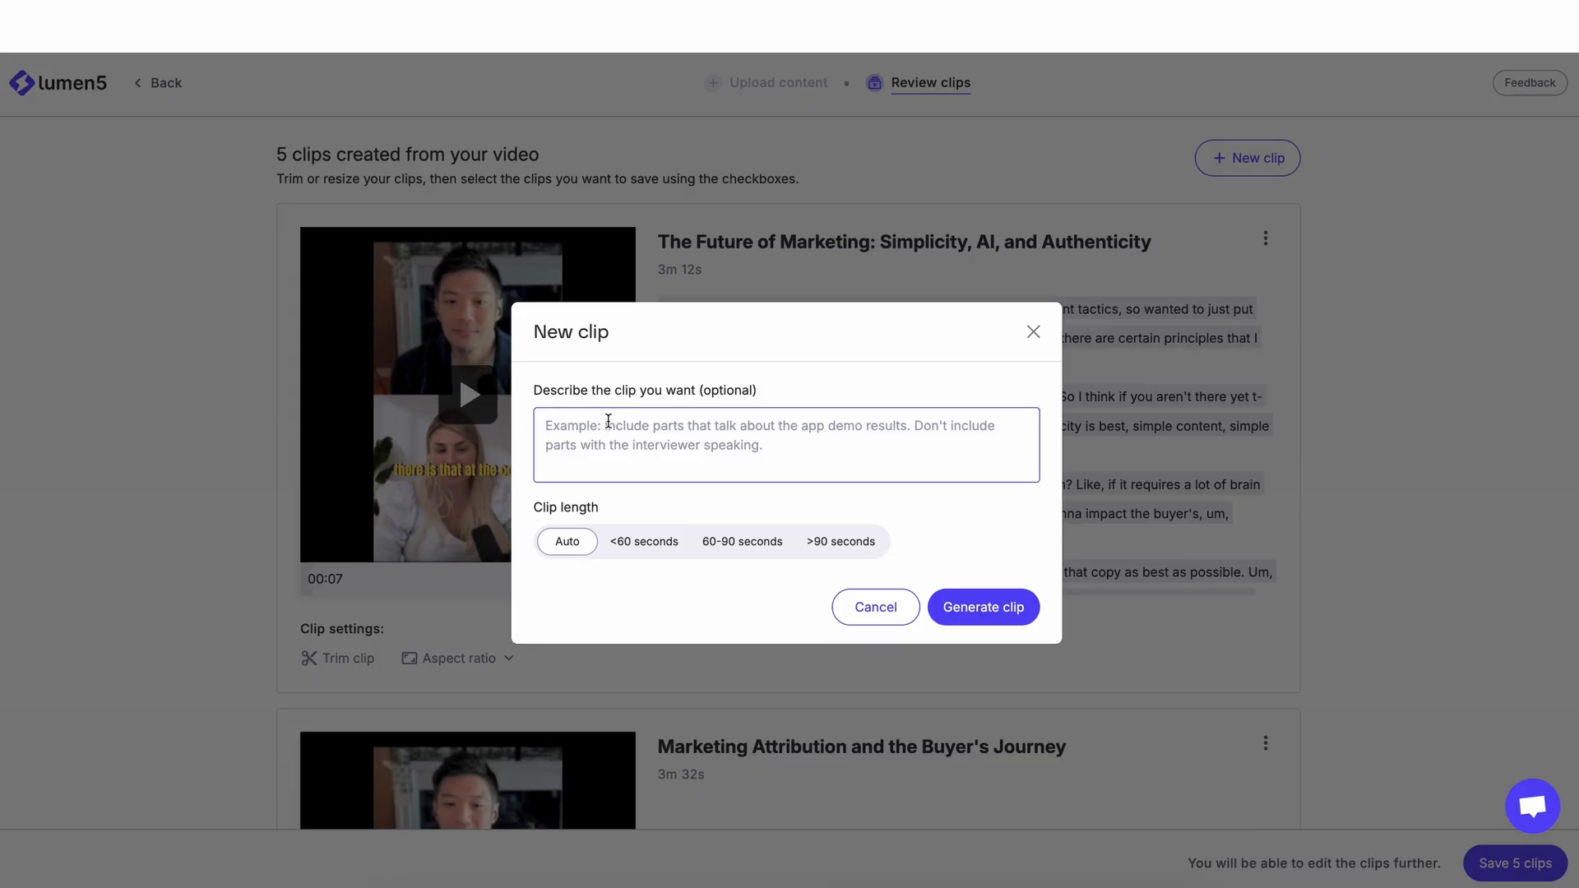
pyautogui.write('Create a new clip that talk')
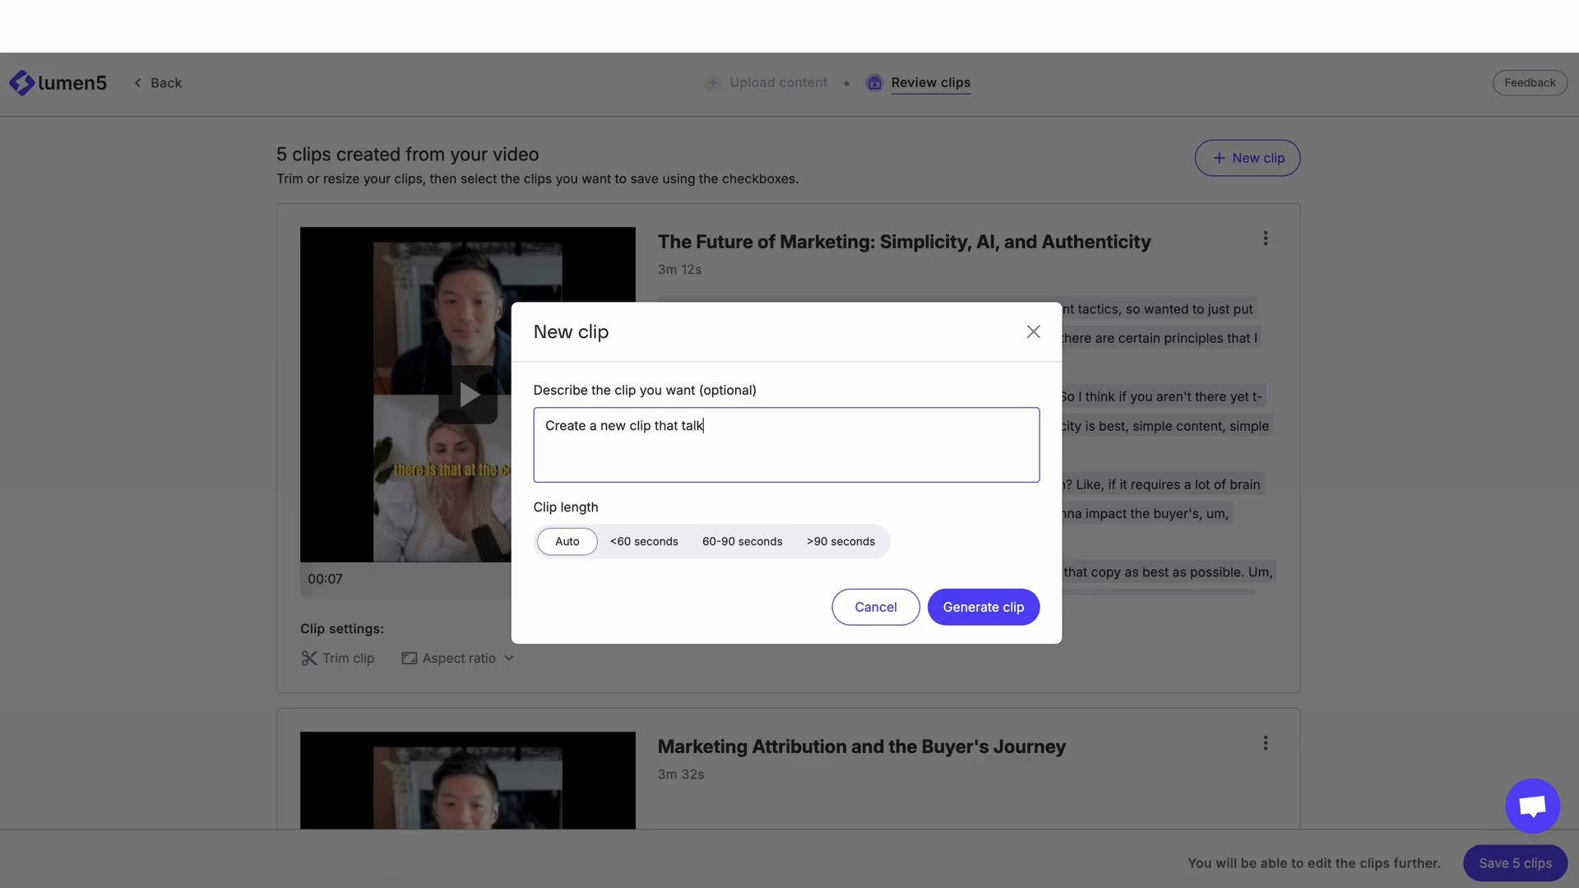
pyautogui.write('s about building a m')
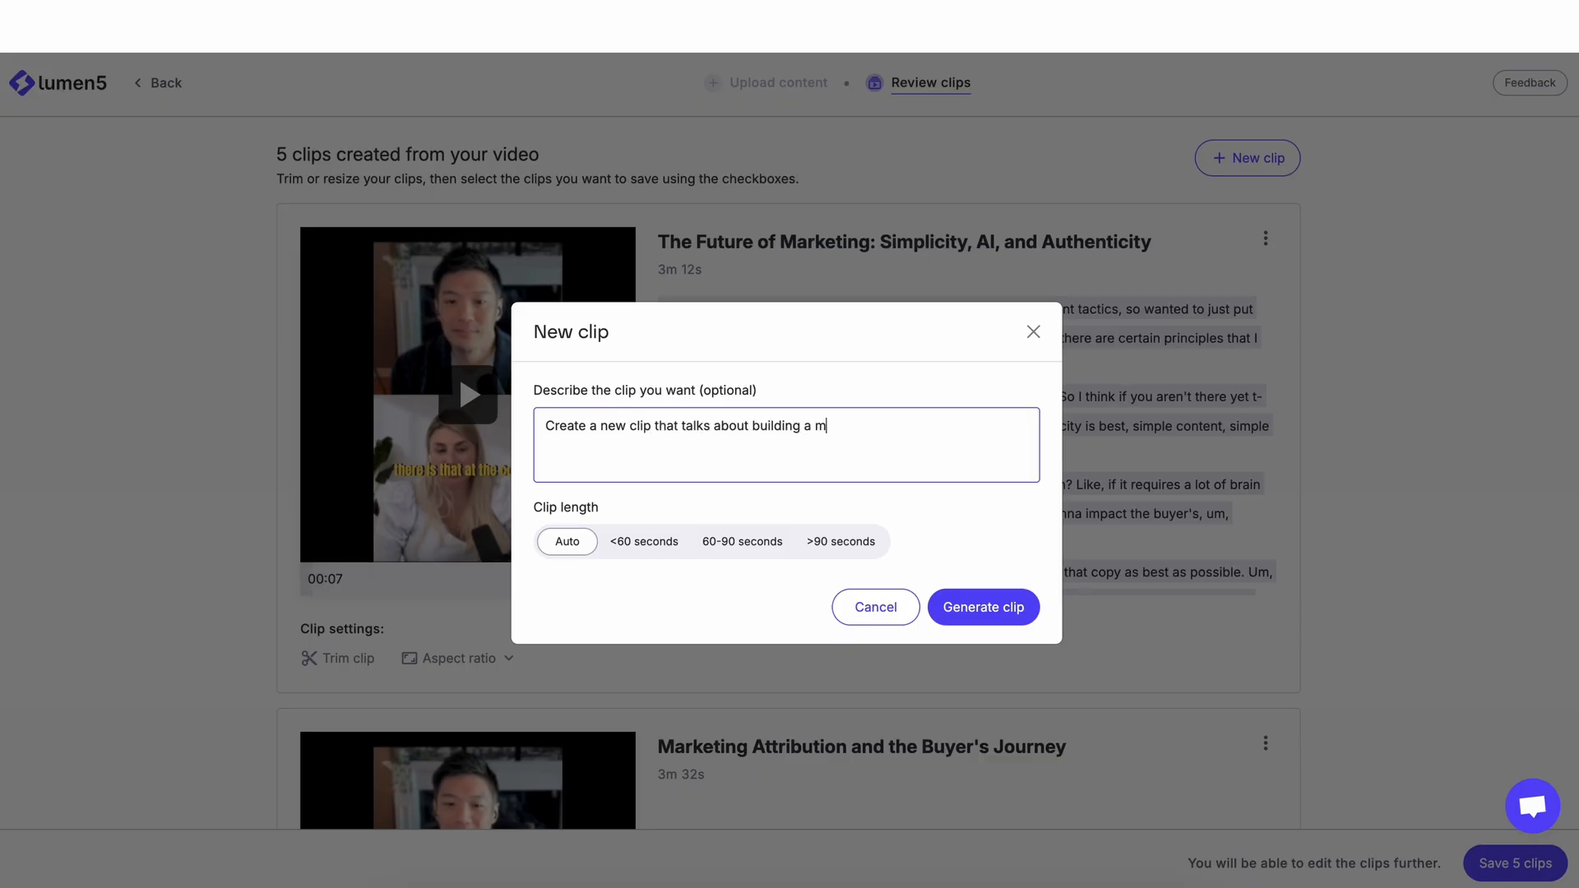
pyautogui.write('arketing team')
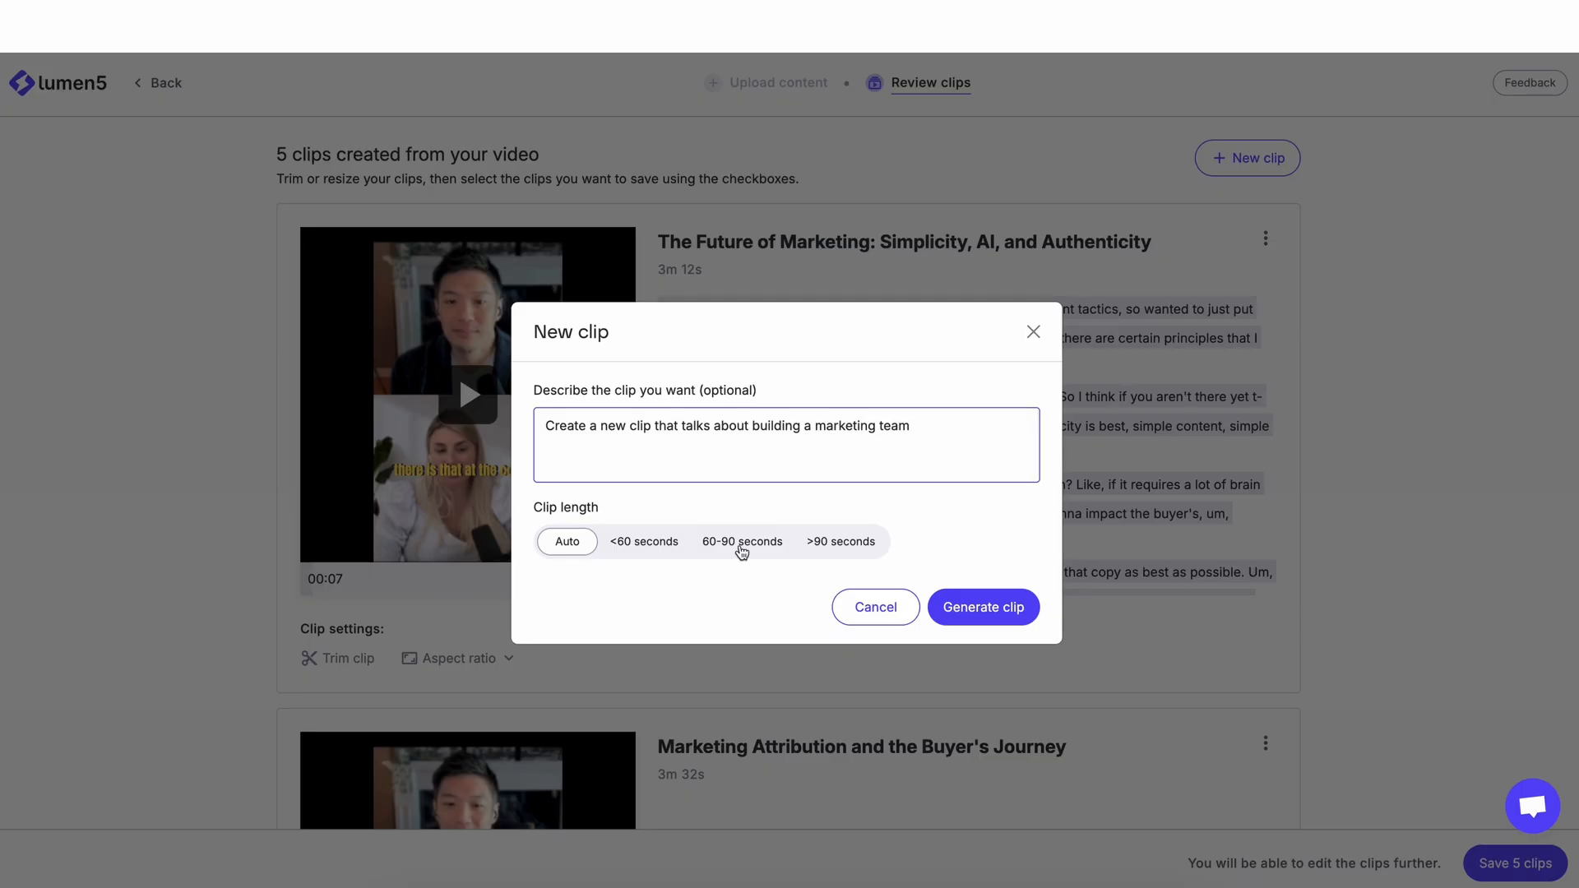
pyautogui.click(982, 606)
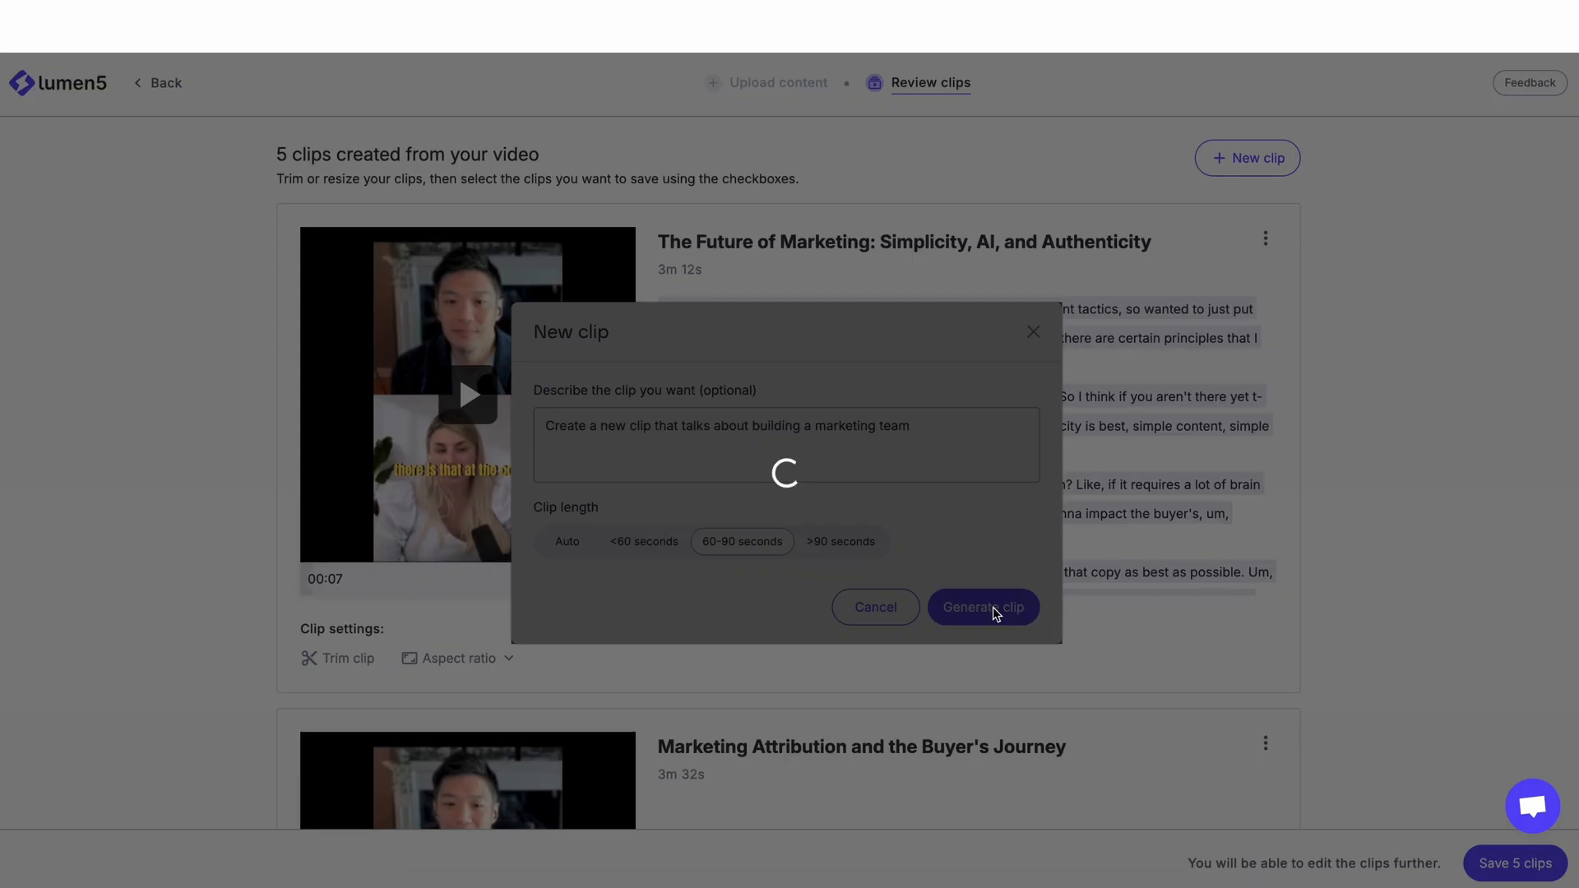
pyautogui.click(982, 607)
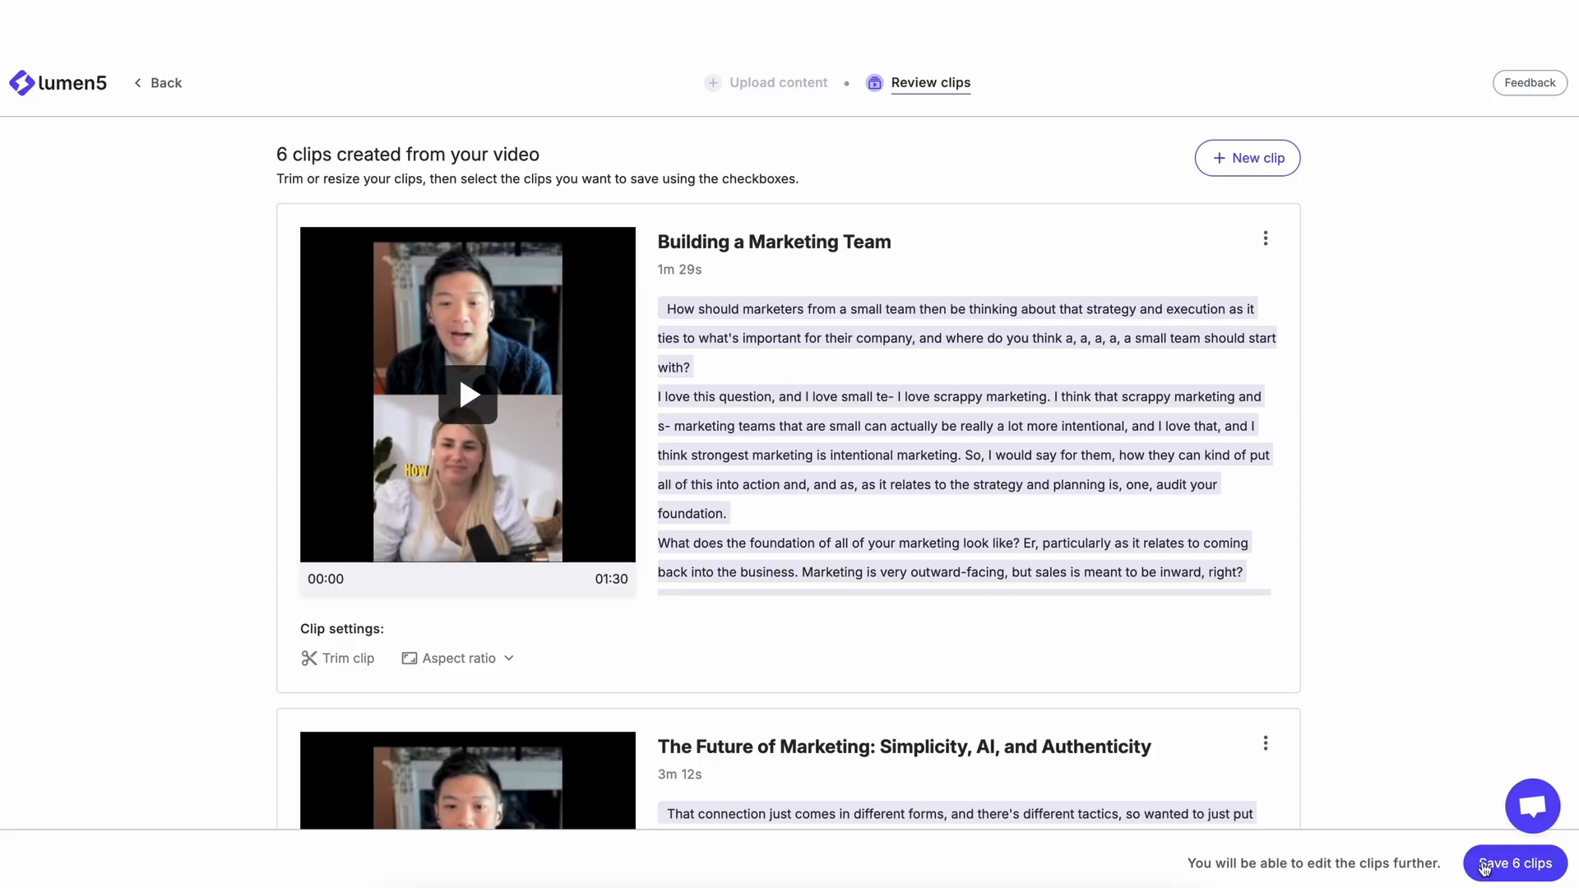
# Step: Save the six clips and enter the editor on 'Building a Marketing Team'
pyautogui.click(1515, 863)
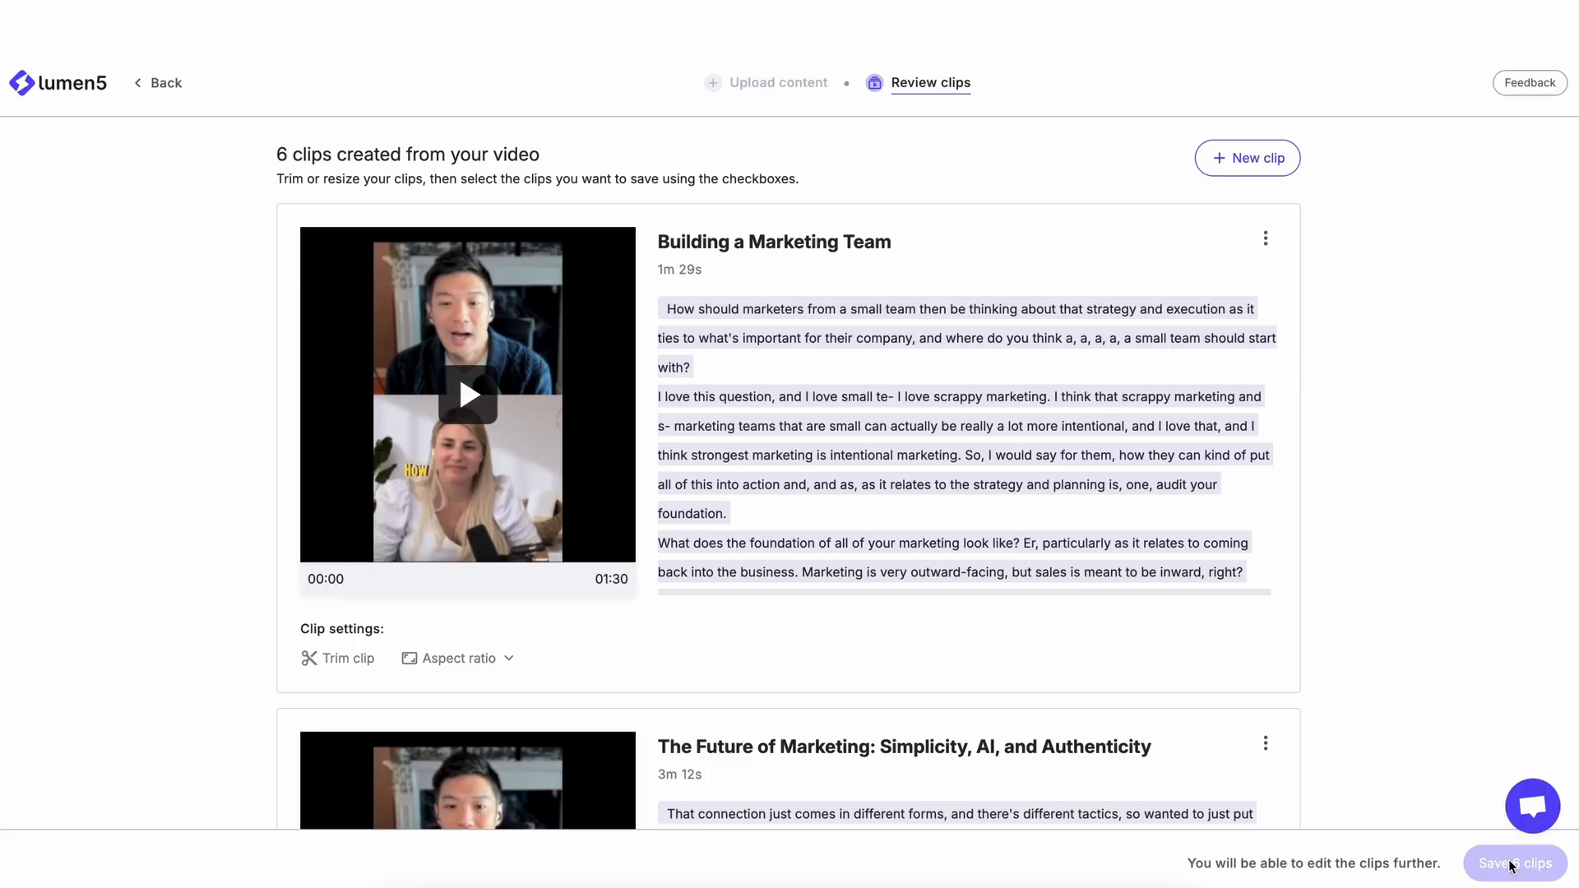
pyautogui.click(1515, 863)
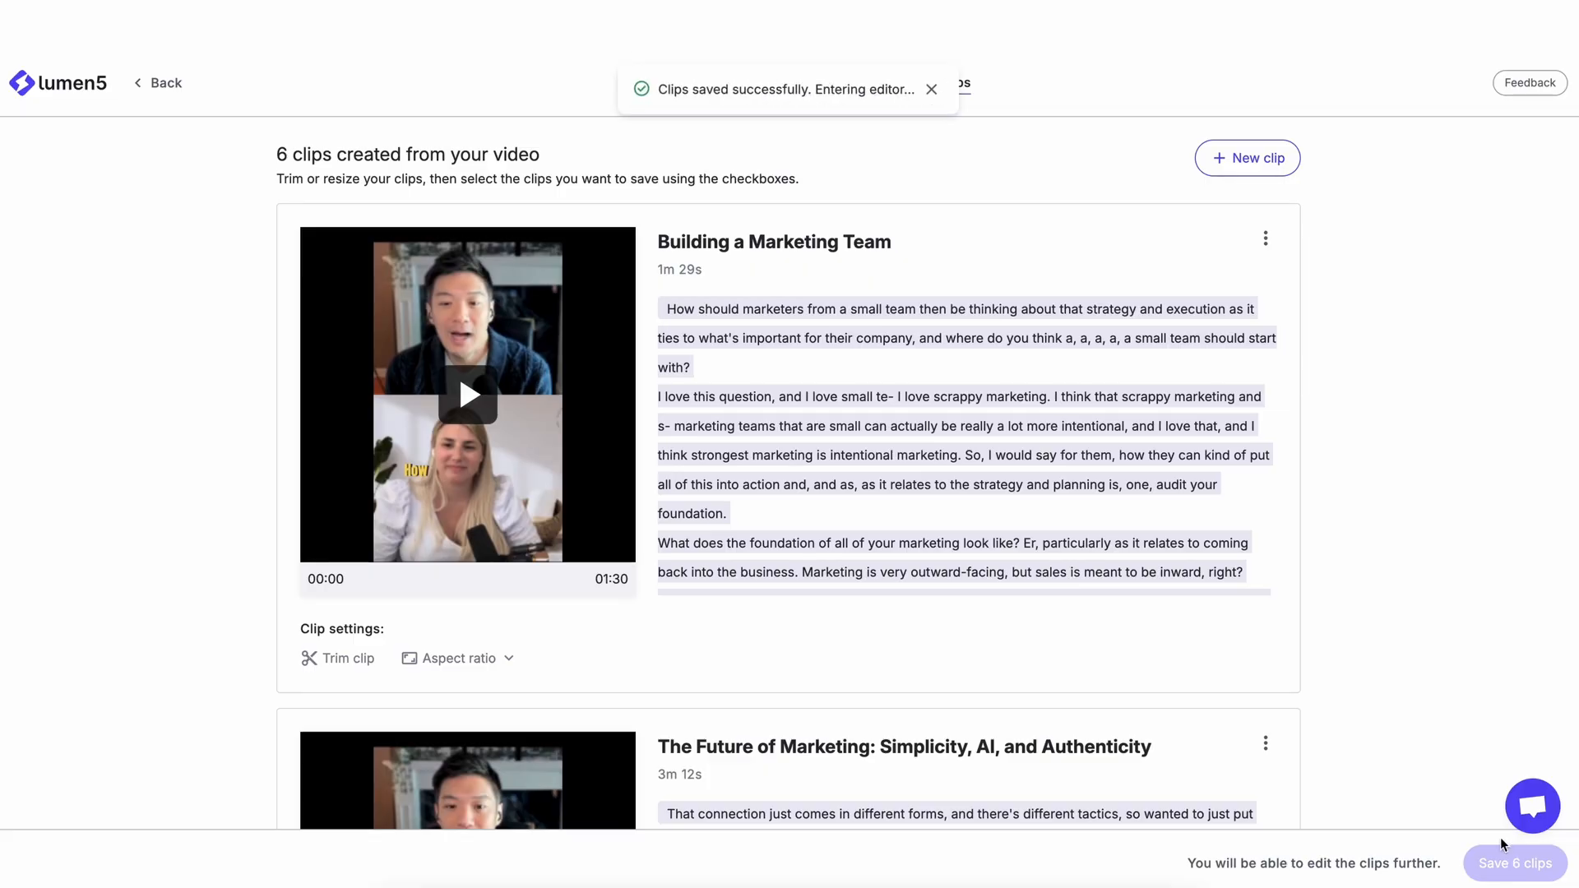
pyautogui.click(1513, 863)
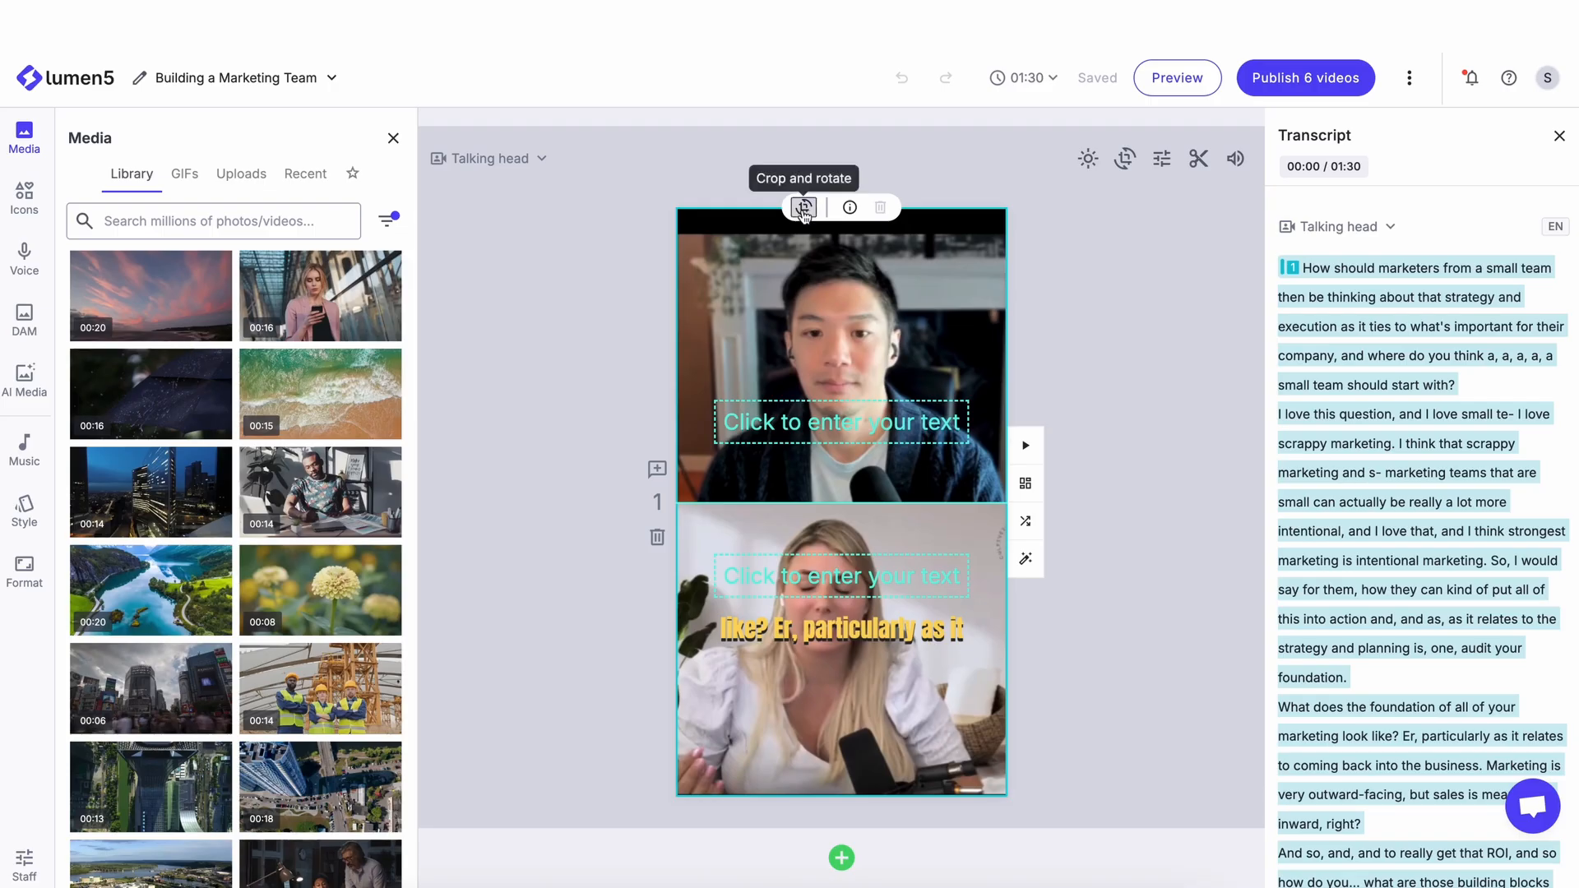
# Step: Apply a zoomed crop to the interviewer's top video and choose a blue caption style
pyautogui.click(800, 208)
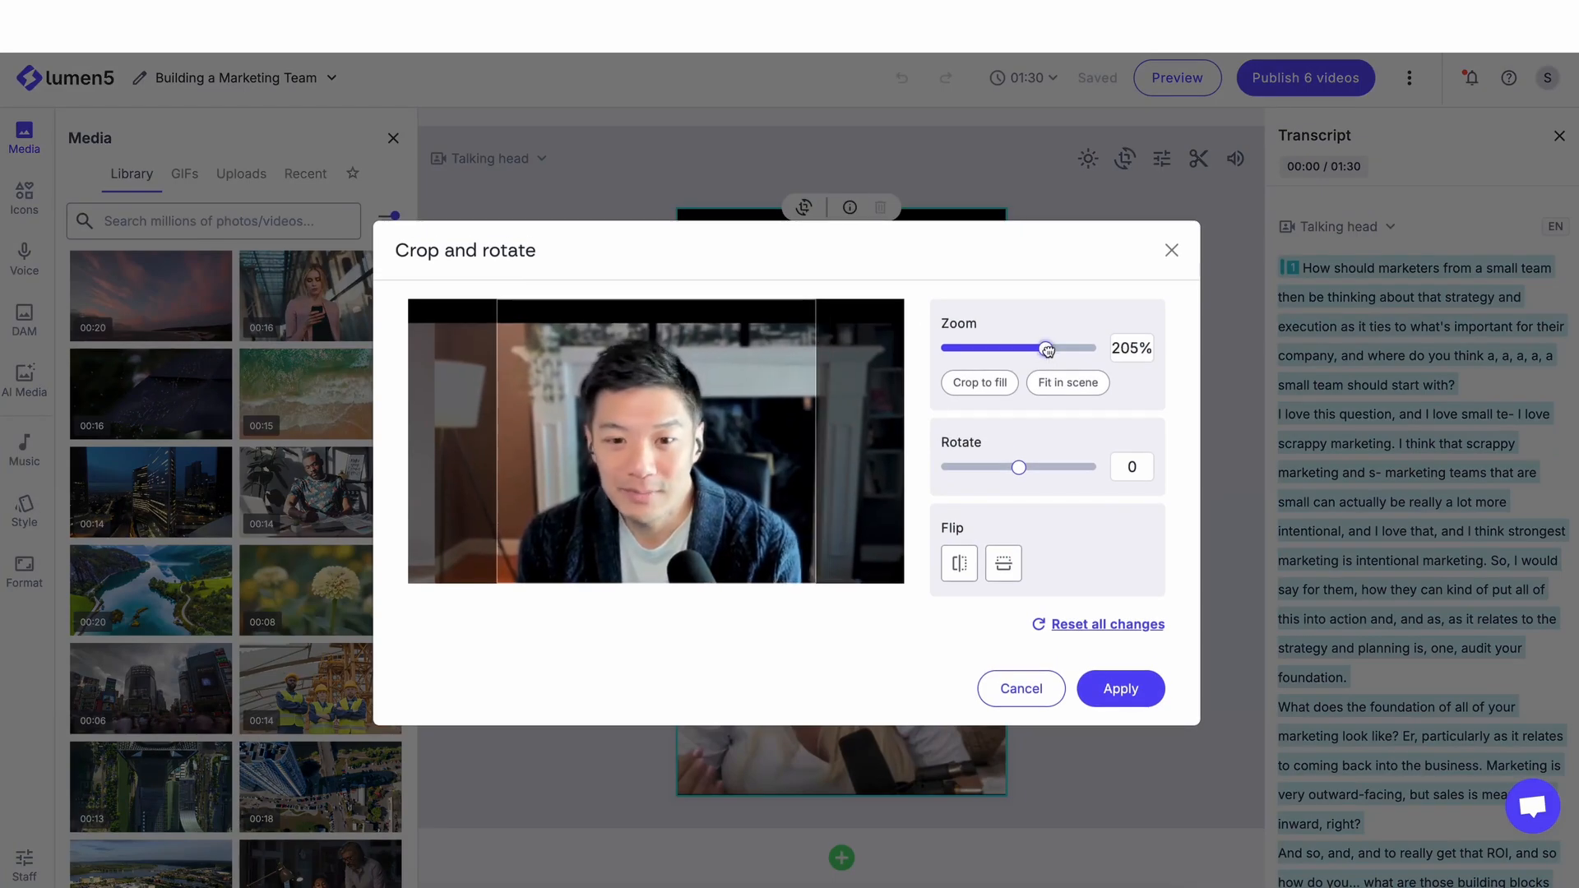
pyautogui.click(1121, 688)
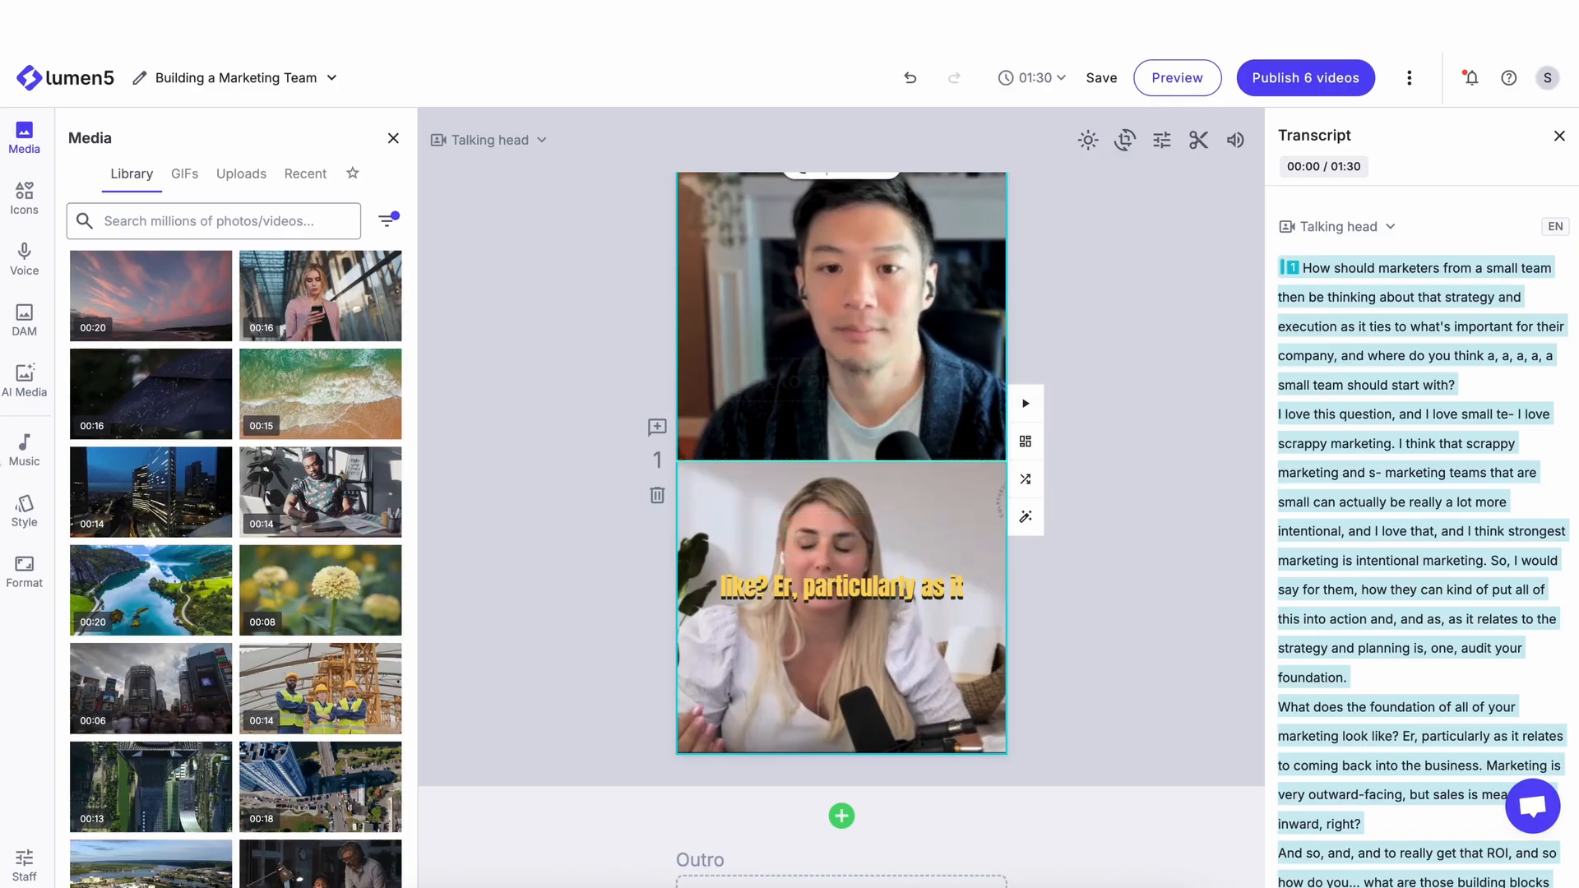
pyautogui.click(23, 507)
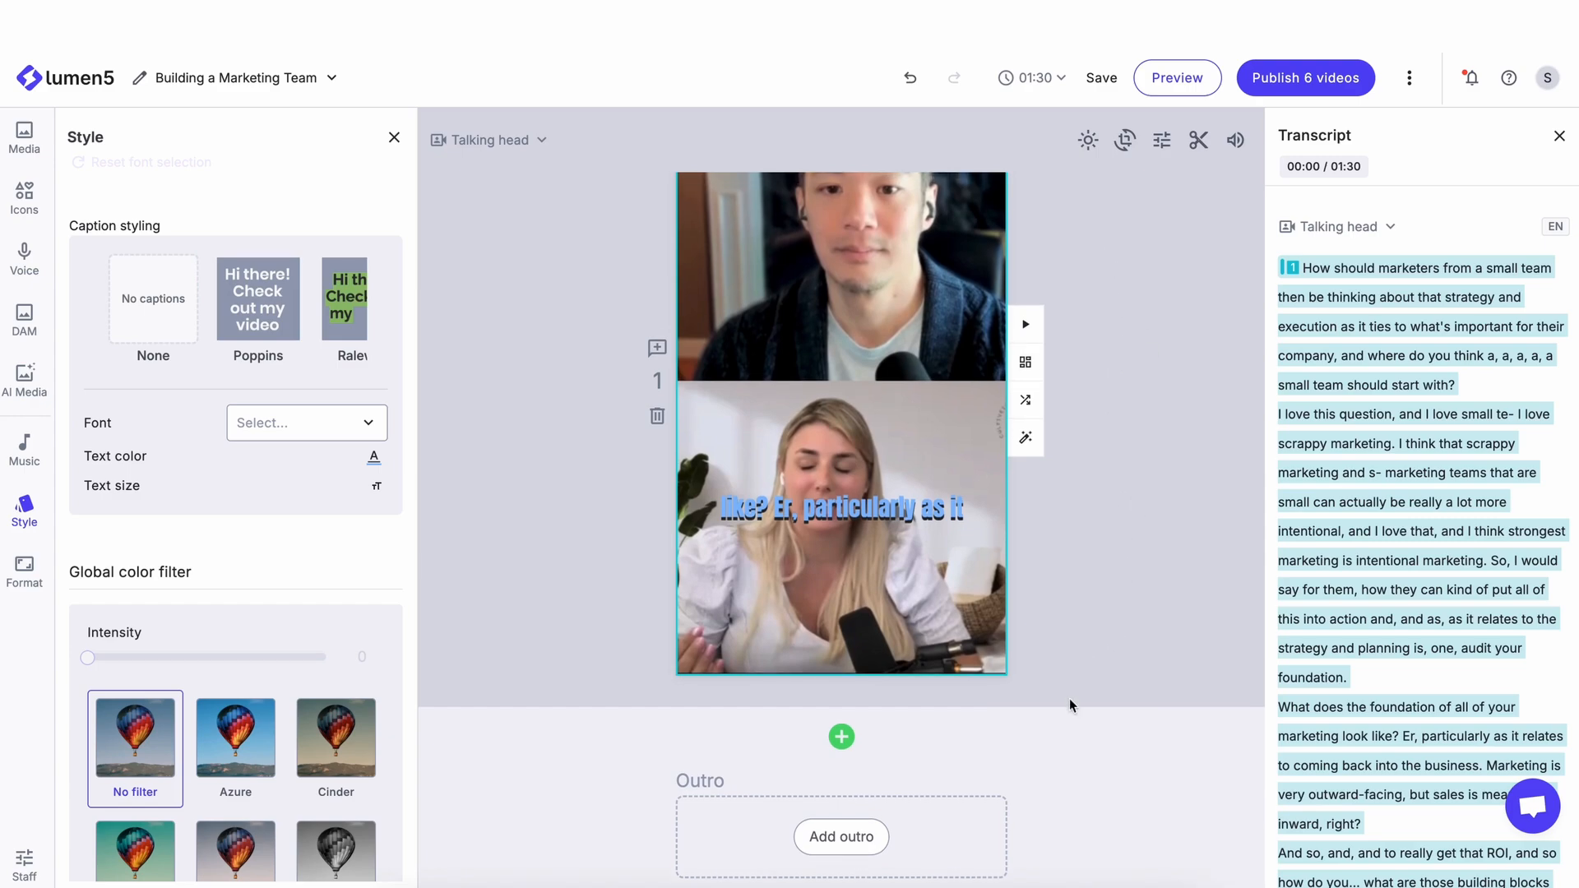
pyautogui.click(841, 837)
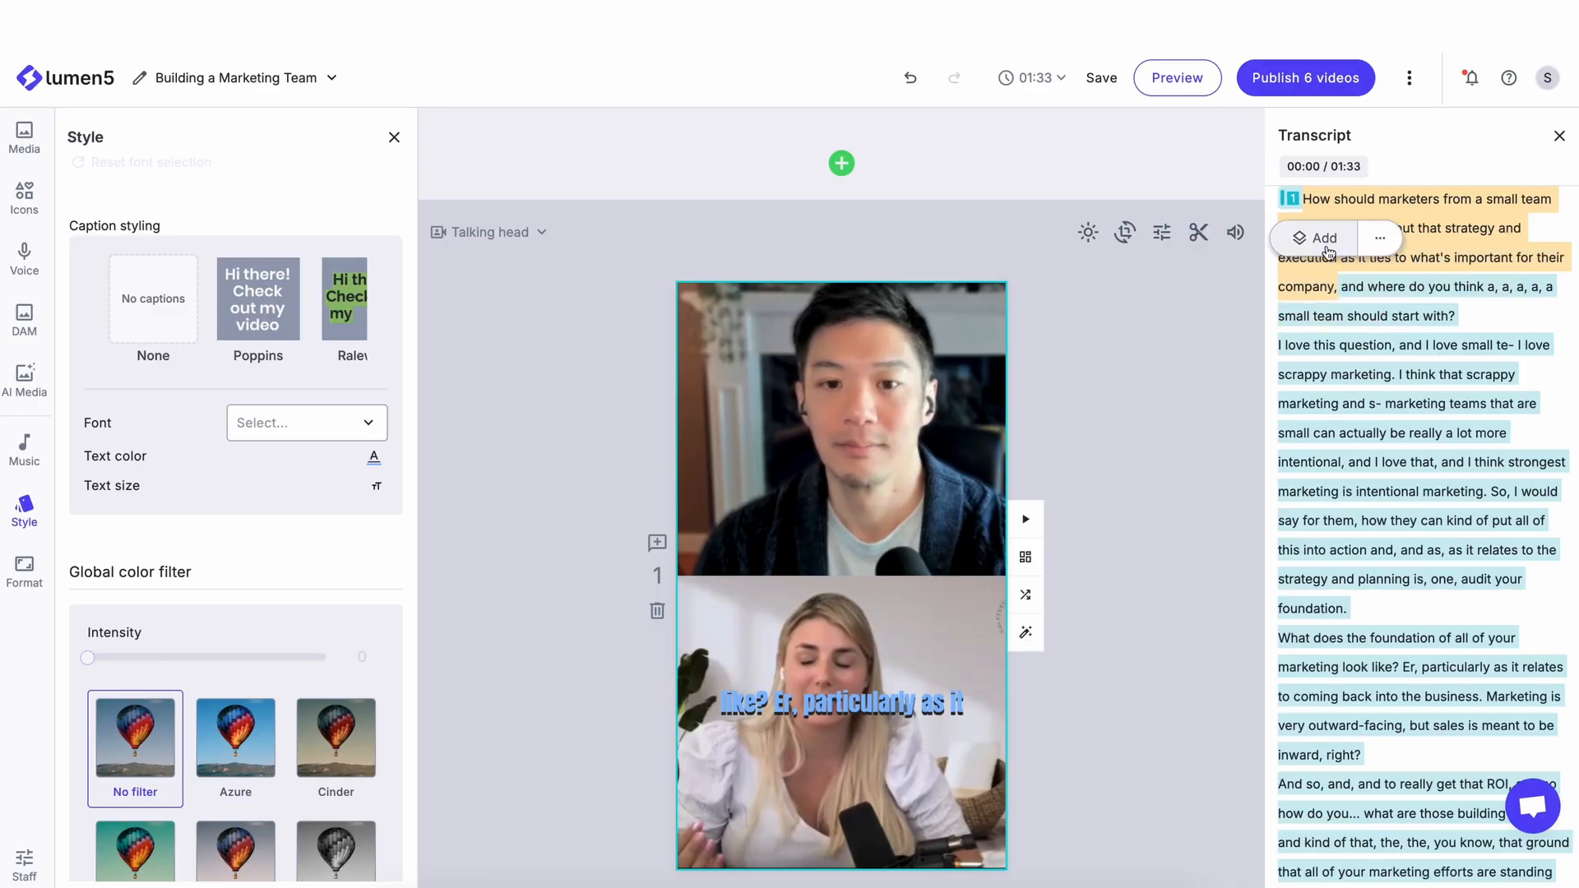
# Step: Add a Lower Thirds name card overlay to the opening transcript sentence
pyautogui.click(1323, 238)
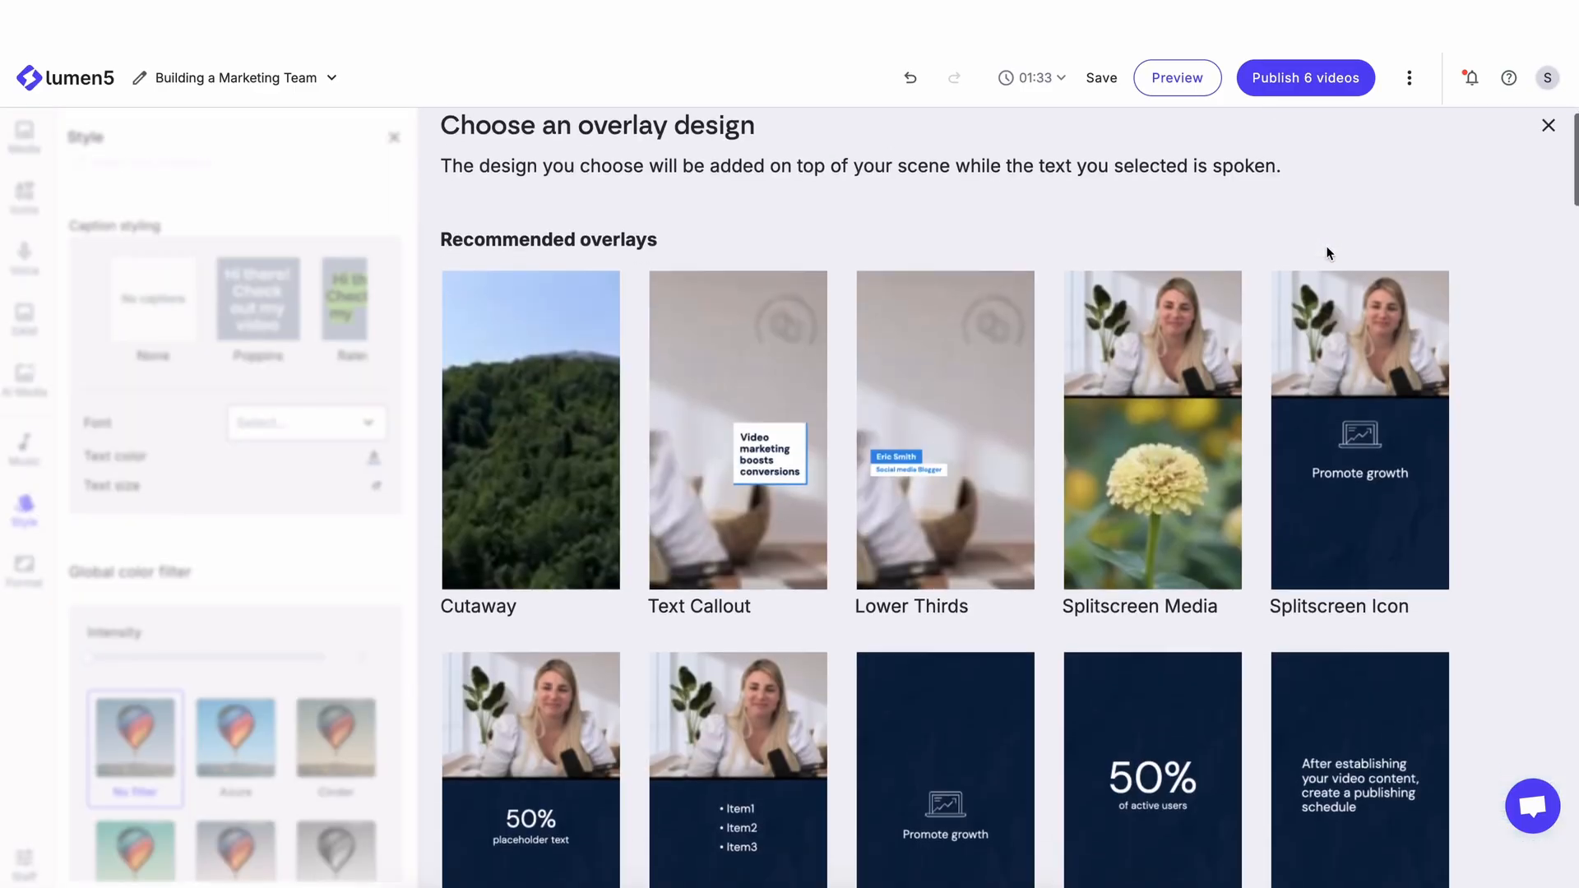
pyautogui.scroll(-3)
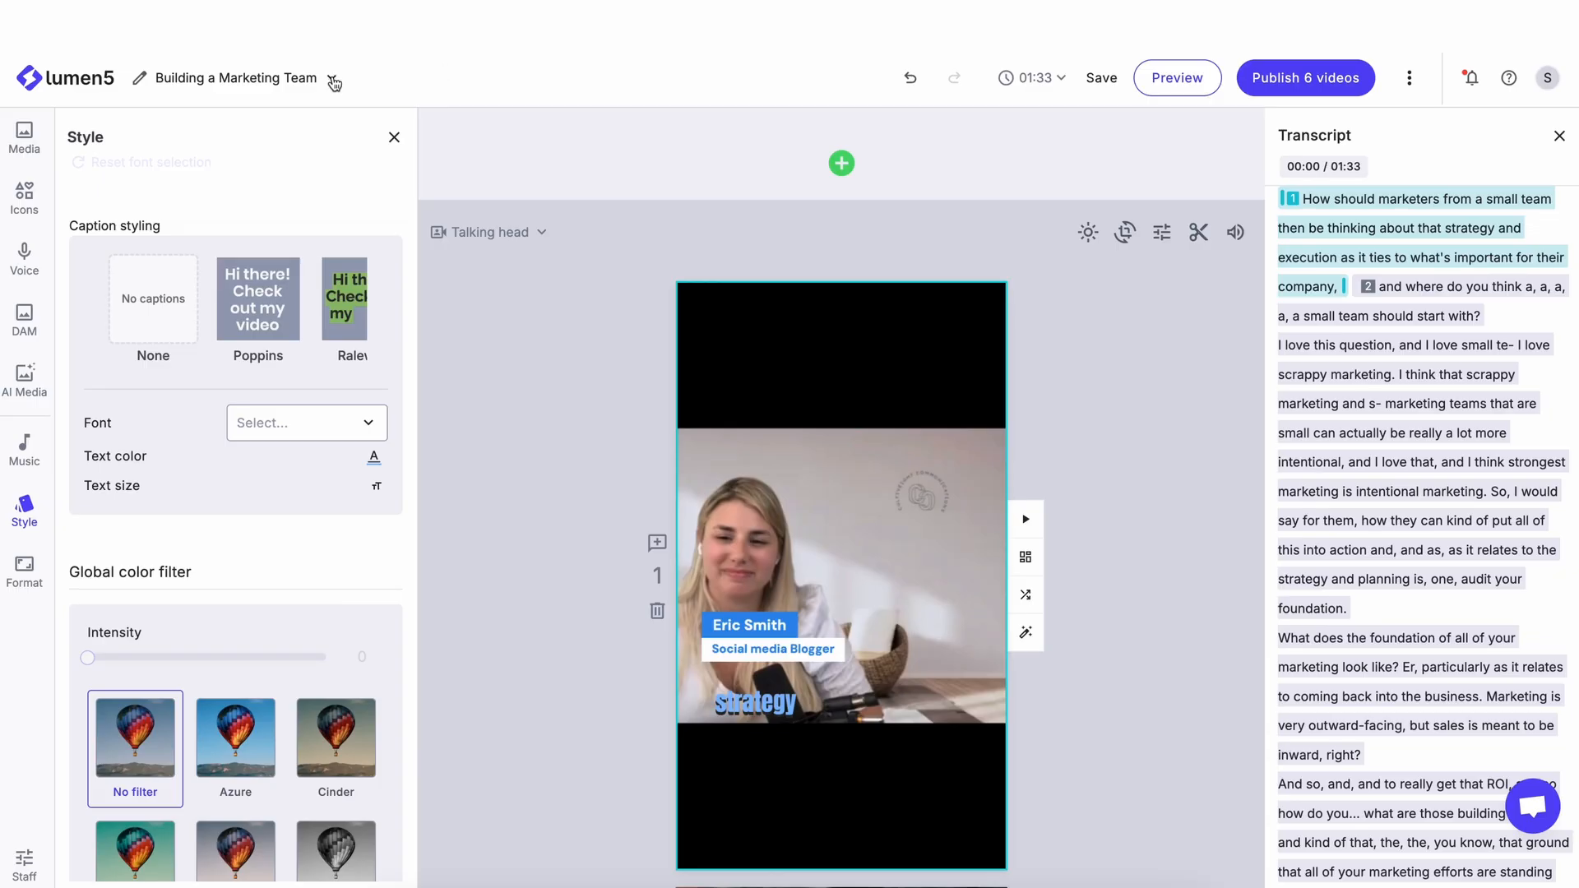
# Step: Switch the editor to the 2:30 'Breaking Through the Noise in B2B Marketing' clip
pyautogui.click(234, 77)
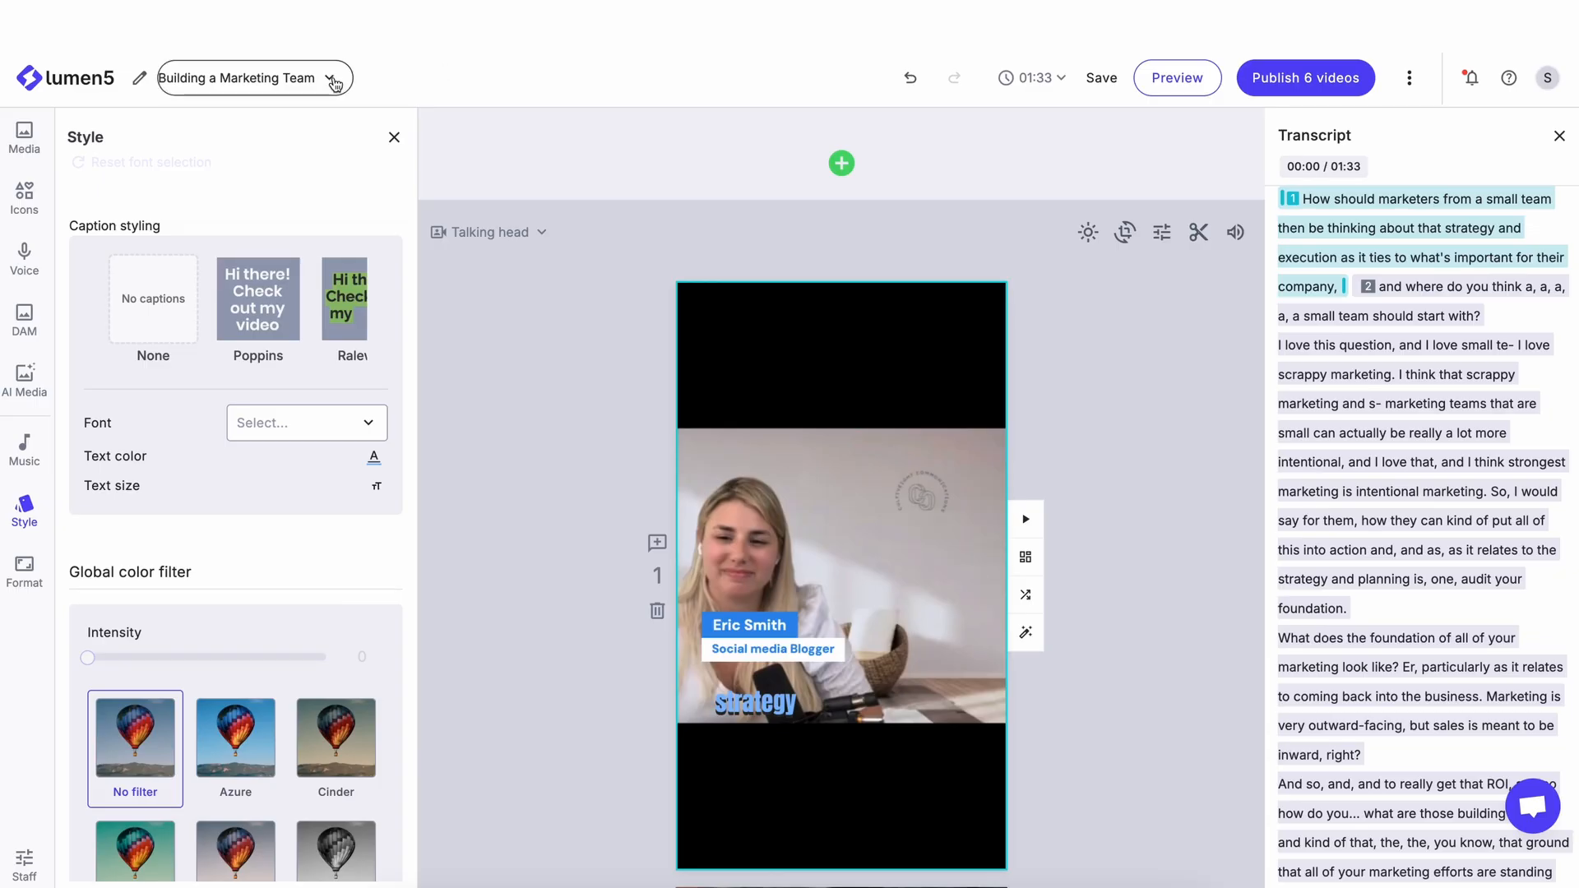
pyautogui.click(333, 77)
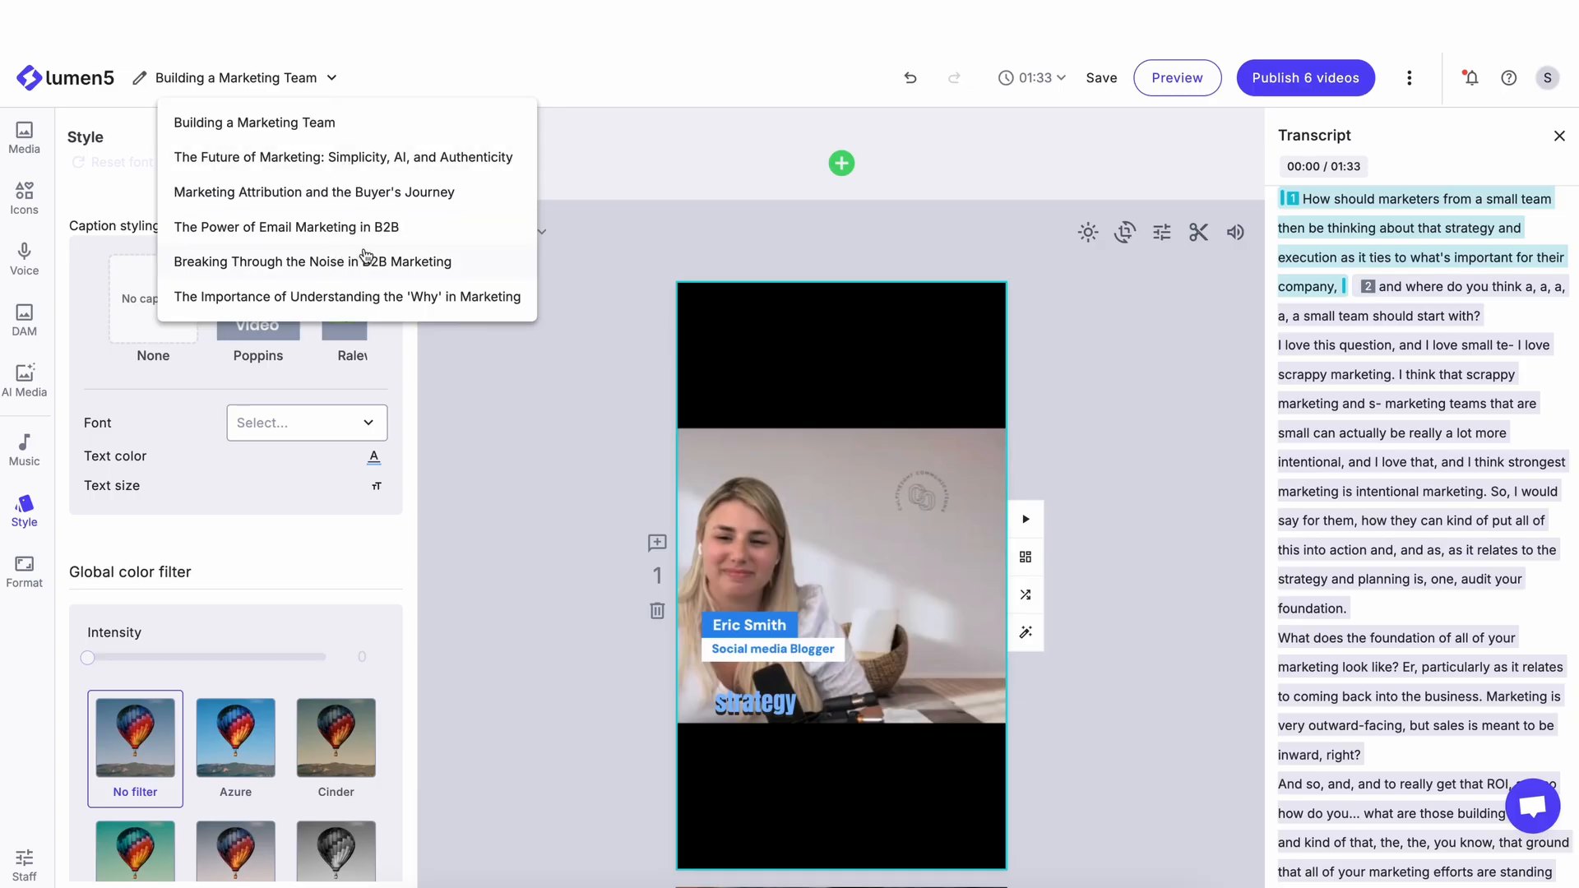
pyautogui.moveTo(346, 262)
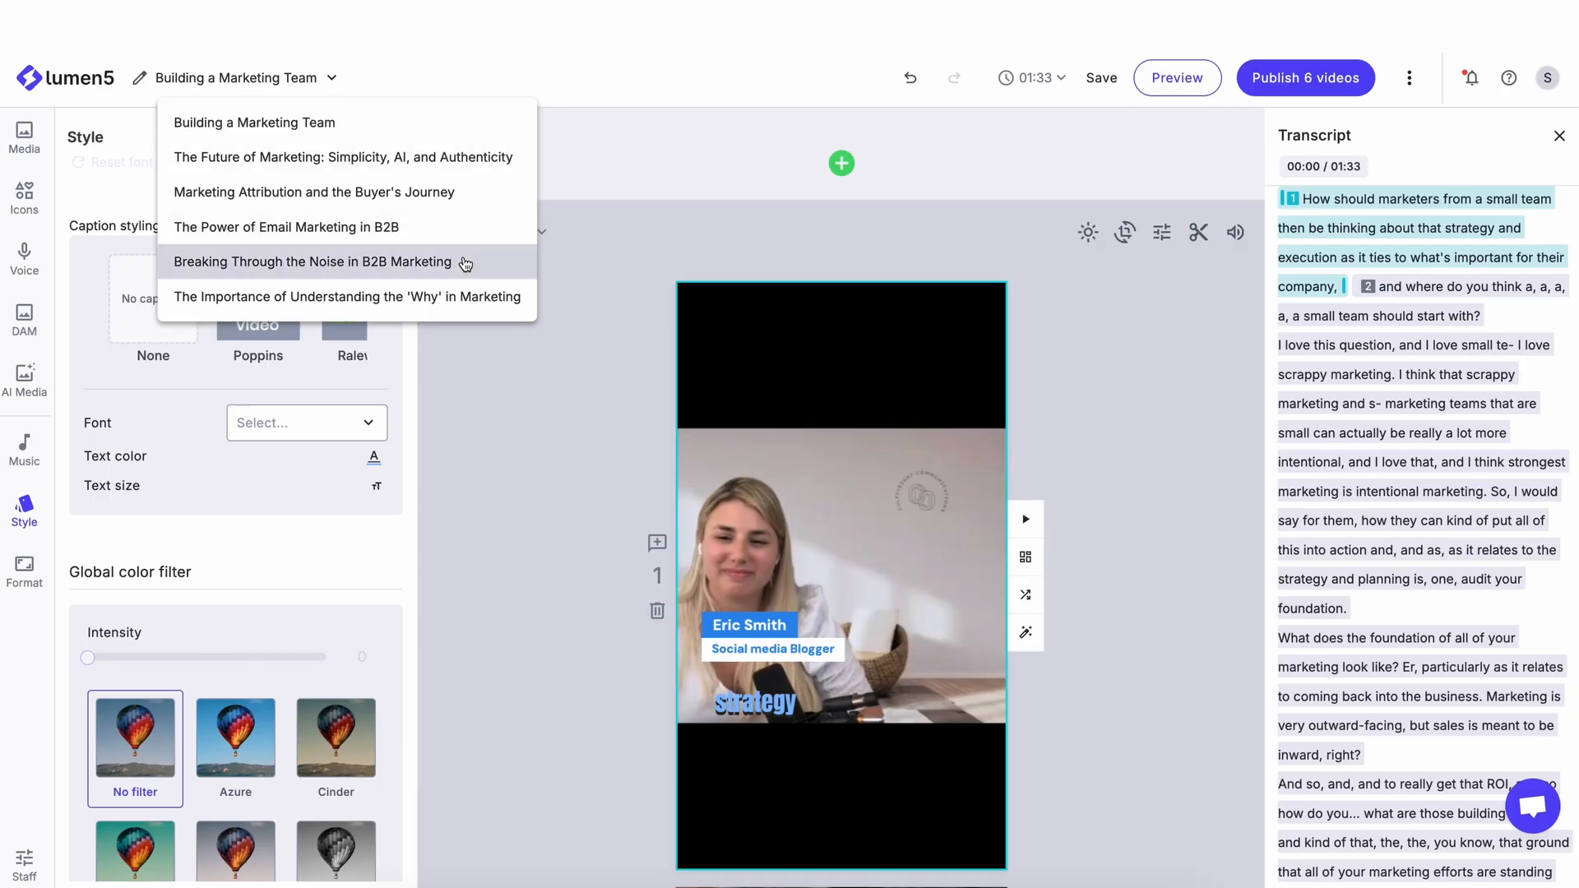
pyautogui.click(315, 261)
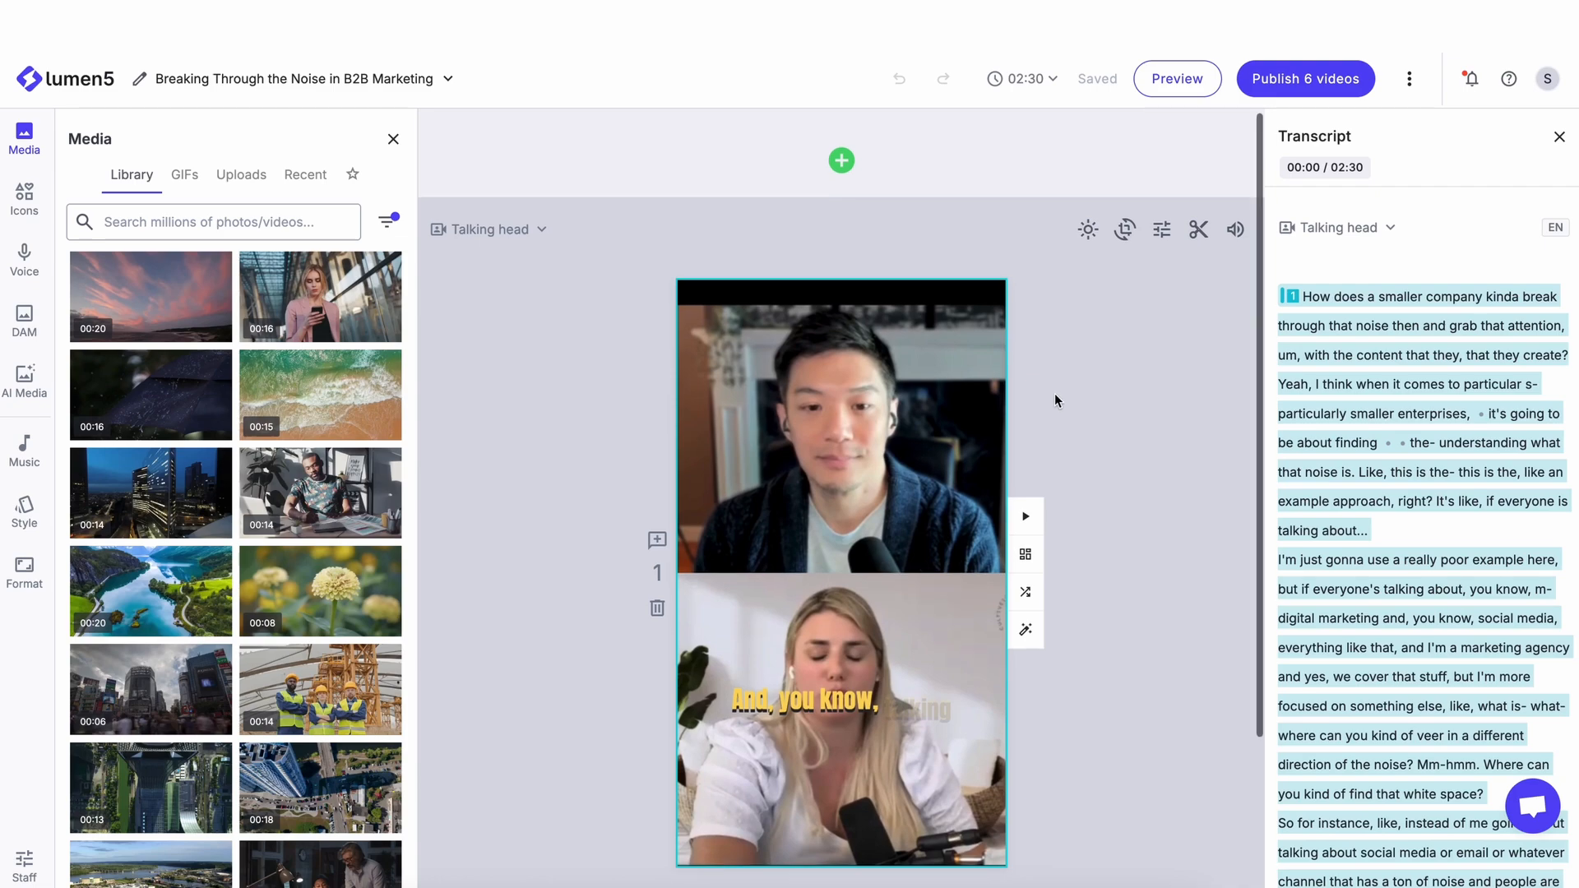
pyautogui.moveTo(1249, 115)
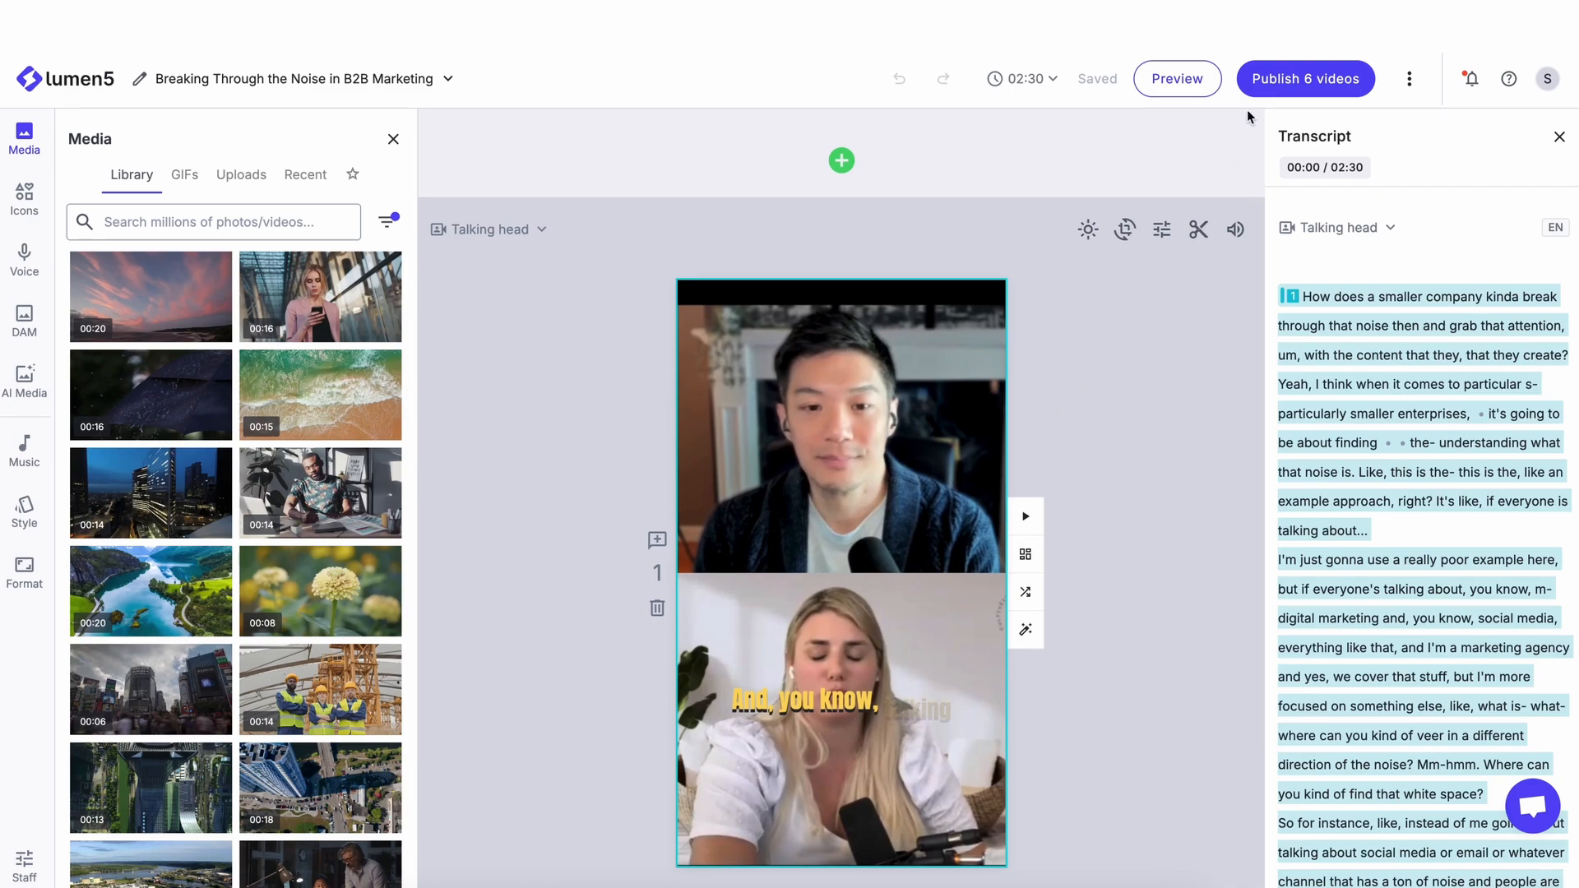
# Step: Publish the six clips with Publish 6 videos
pyautogui.click(1305, 79)
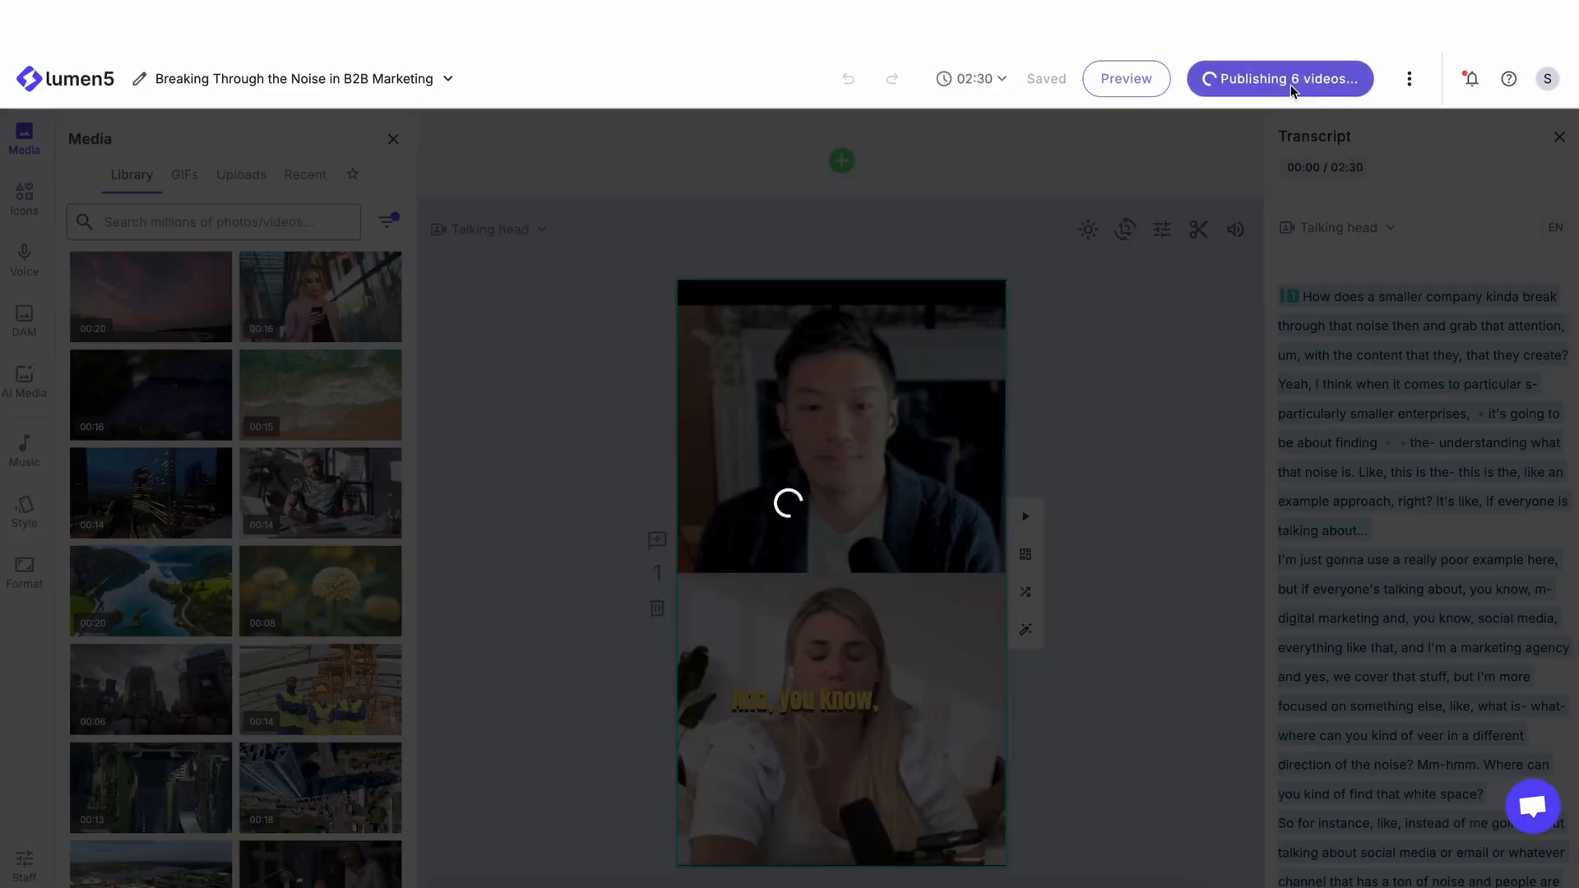